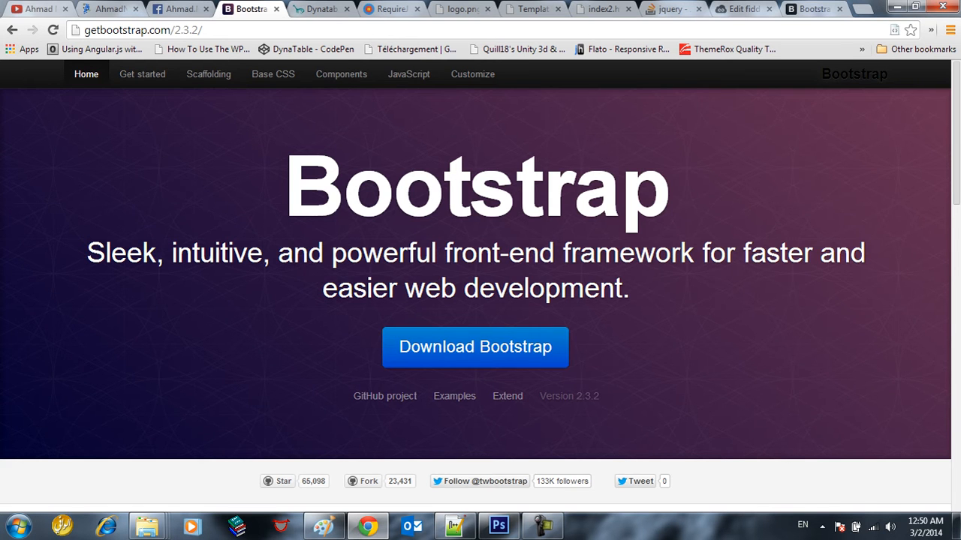
- Visit the author's portfolio and Facebook tabs, then review the Bootstrap 2.3.2 docs in a restored window
click(37, 9)
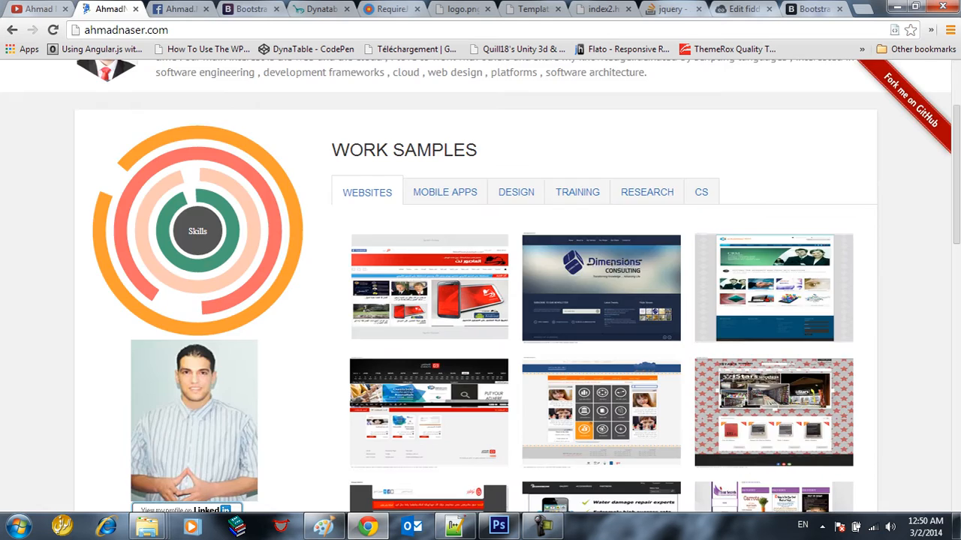
click(177, 9)
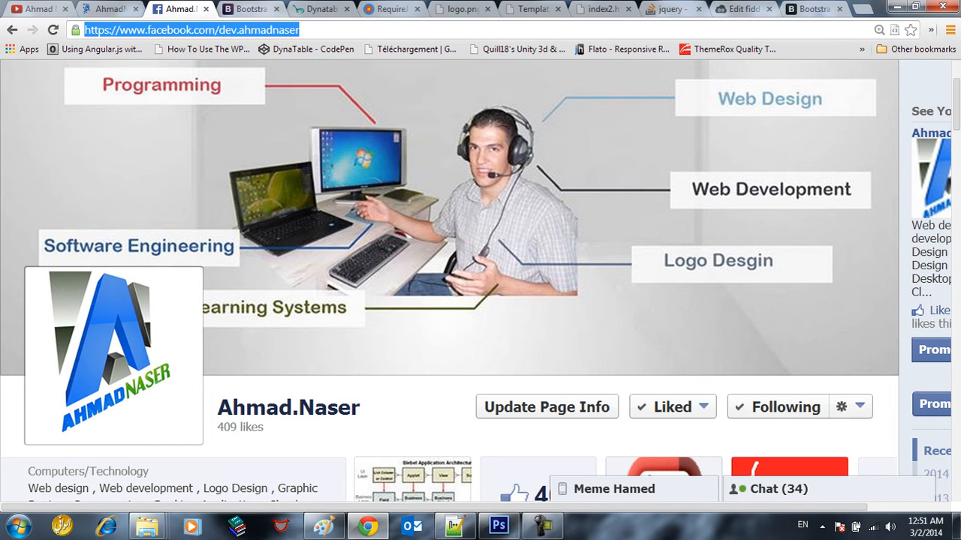
click(252, 9)
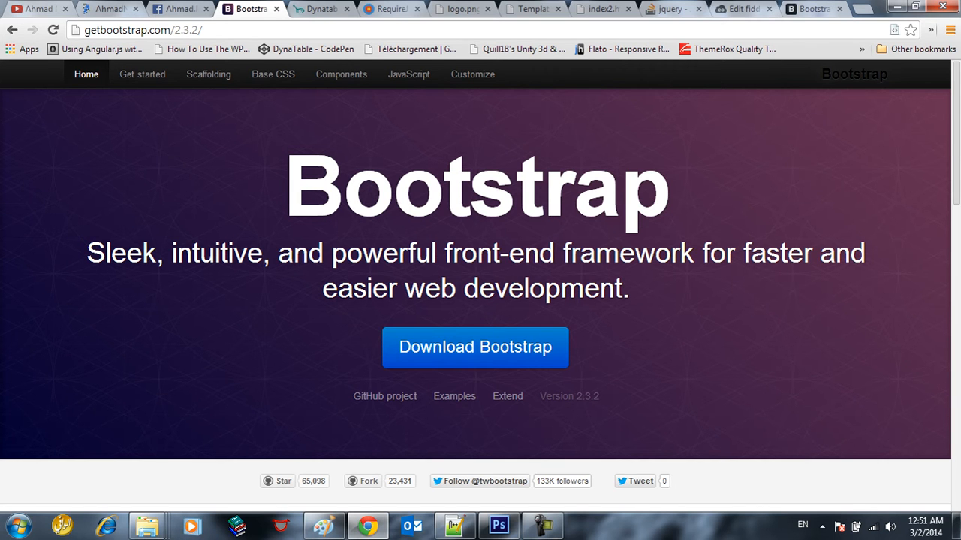
scroll(down, 3)
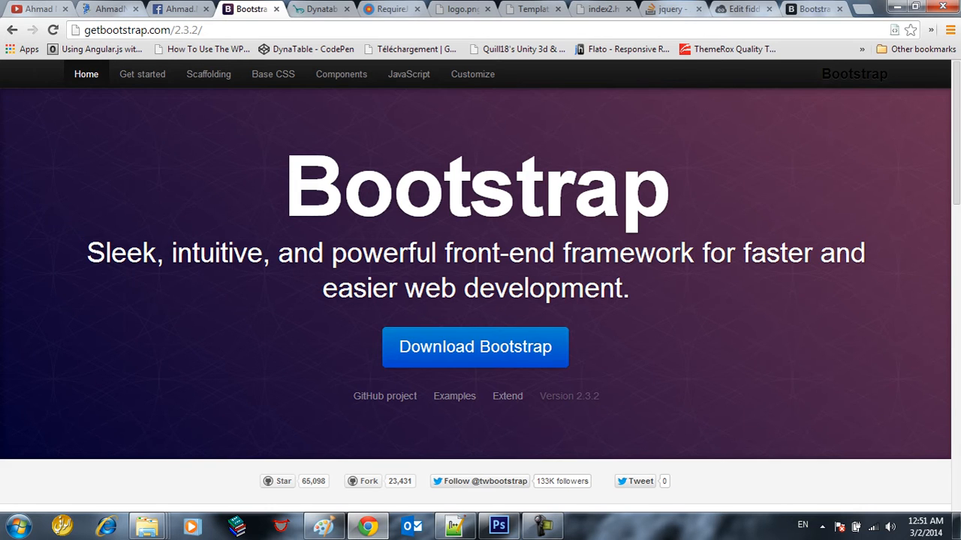
scroll(down, 3)
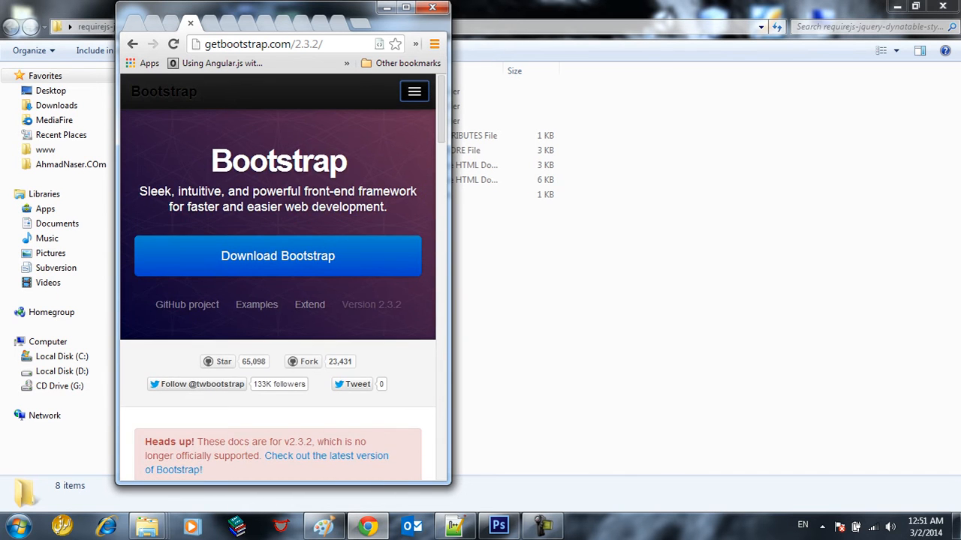
click(405, 8)
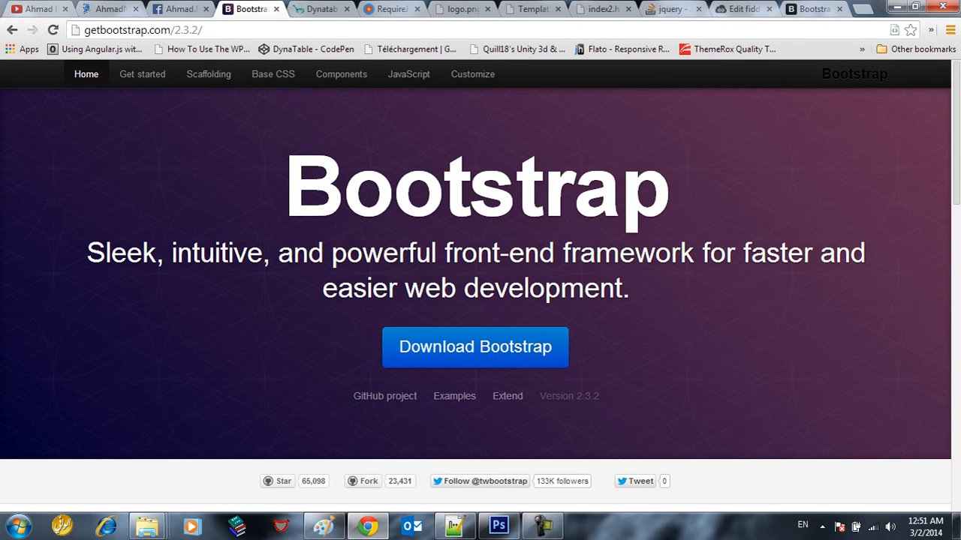
- Browse the DynaTable plugin page, return to the Bootstrap docs, then bring up the project folder in Explorer
click(318, 9)
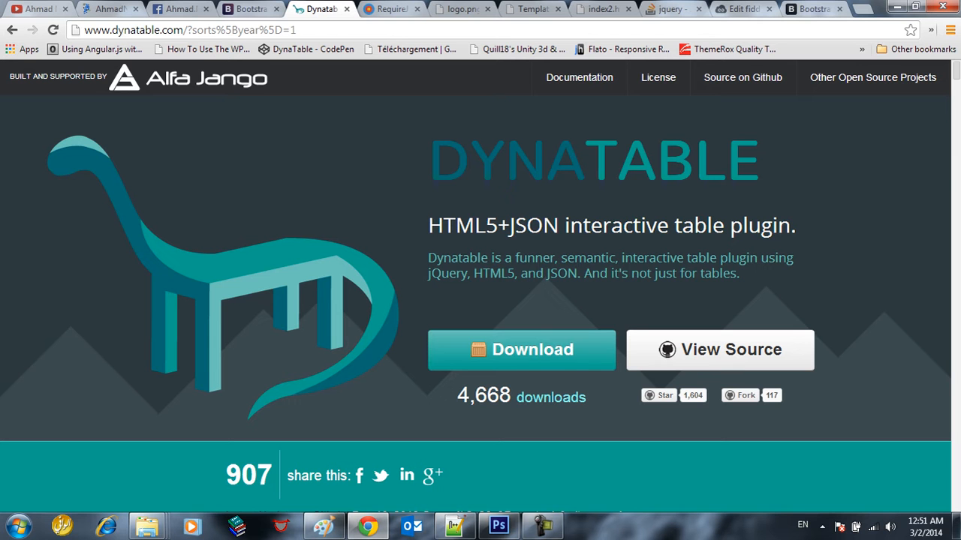
scroll(down, 3)
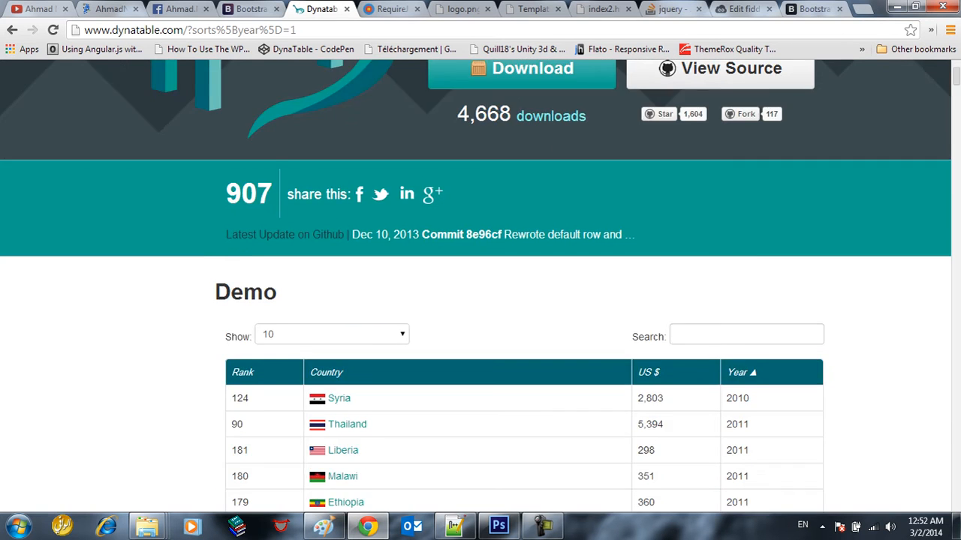
scroll(down, 3)
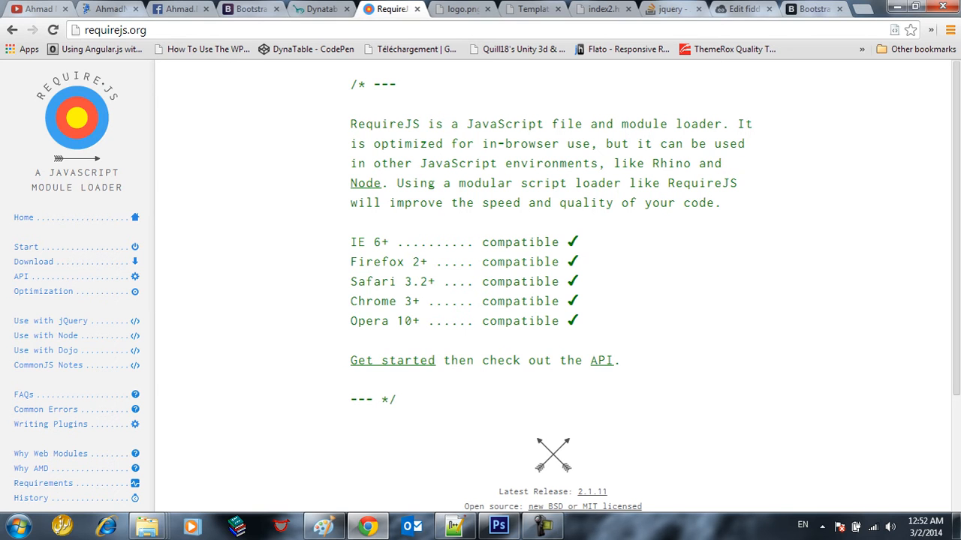
click(247, 9)
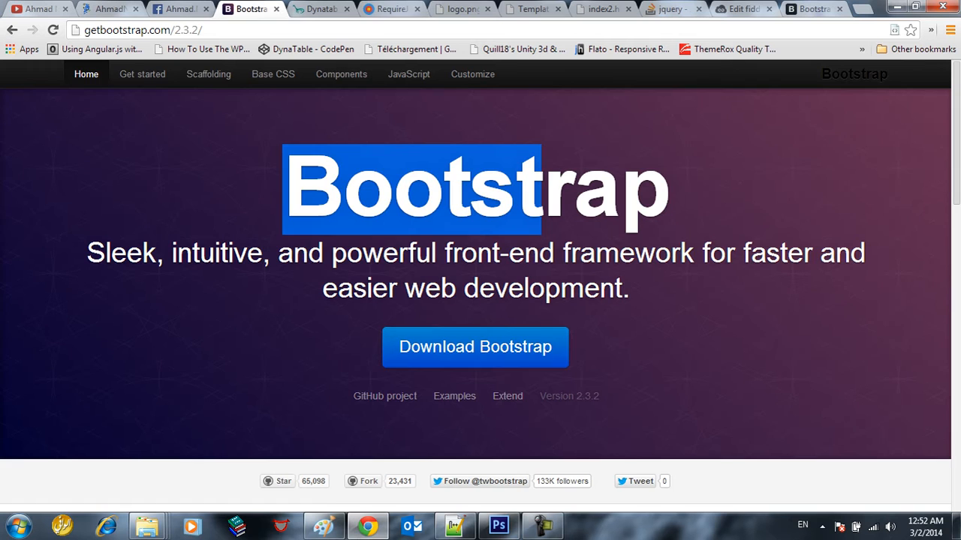
click(391, 9)
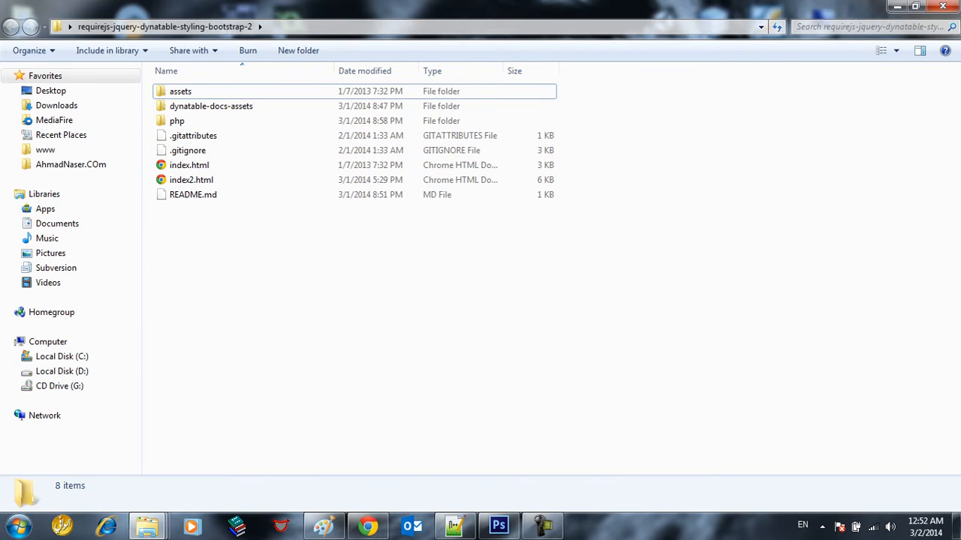
- Open index.html from the project folder in Notepad++ via its context menu
right_click(189, 163)
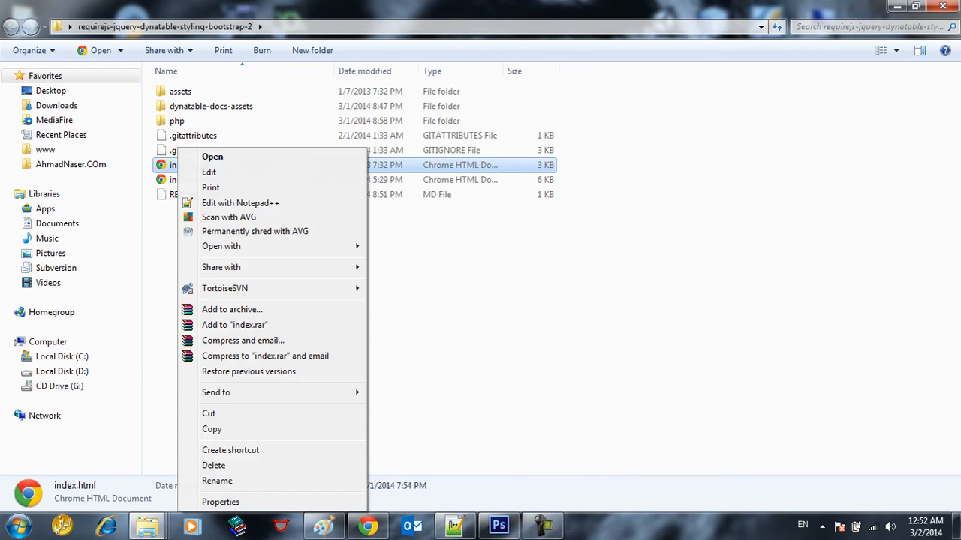
click(240, 203)
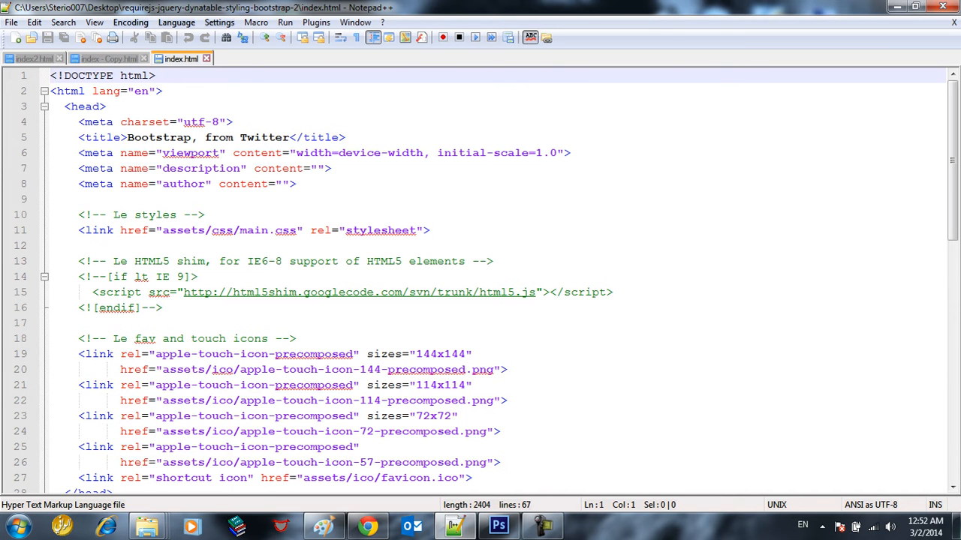
- Read through index.html's fixed-top navbar markup down to the main.css stylesheet link
scroll(down, 3)
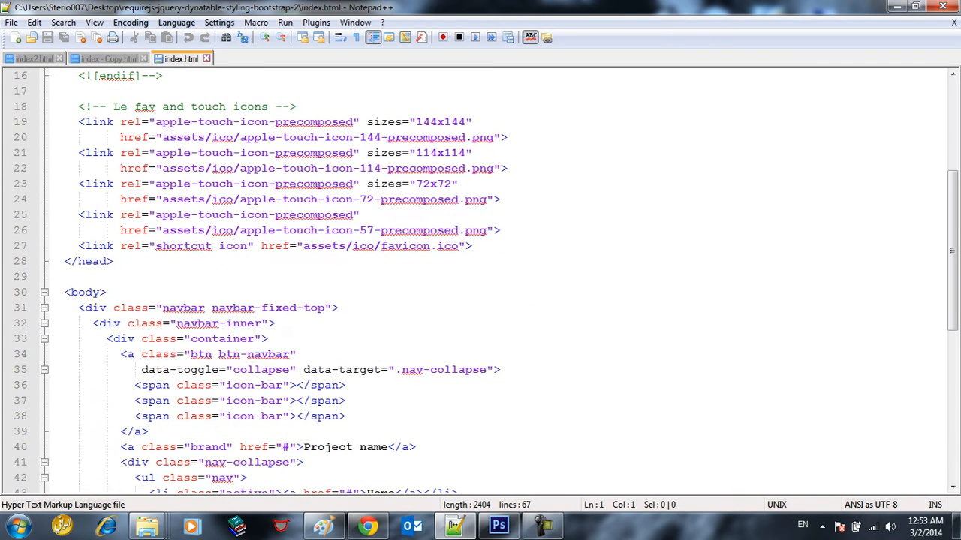
click(91, 168)
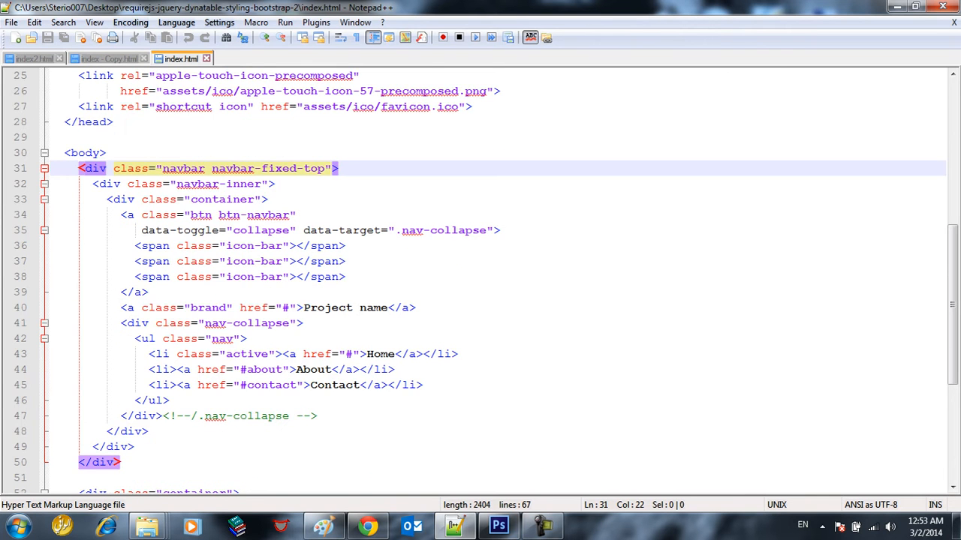
scroll(down, 3)
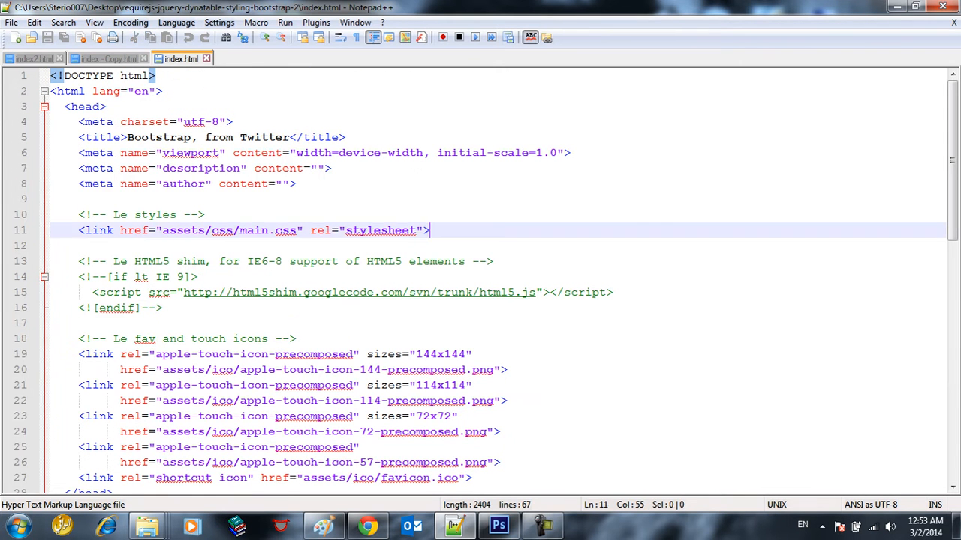
scroll(down, 3)
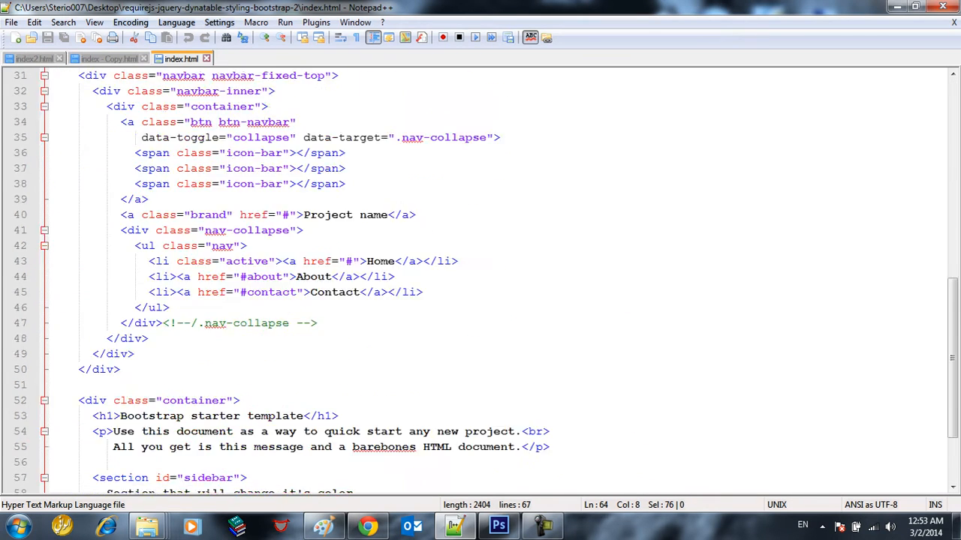
scroll(down, 3)
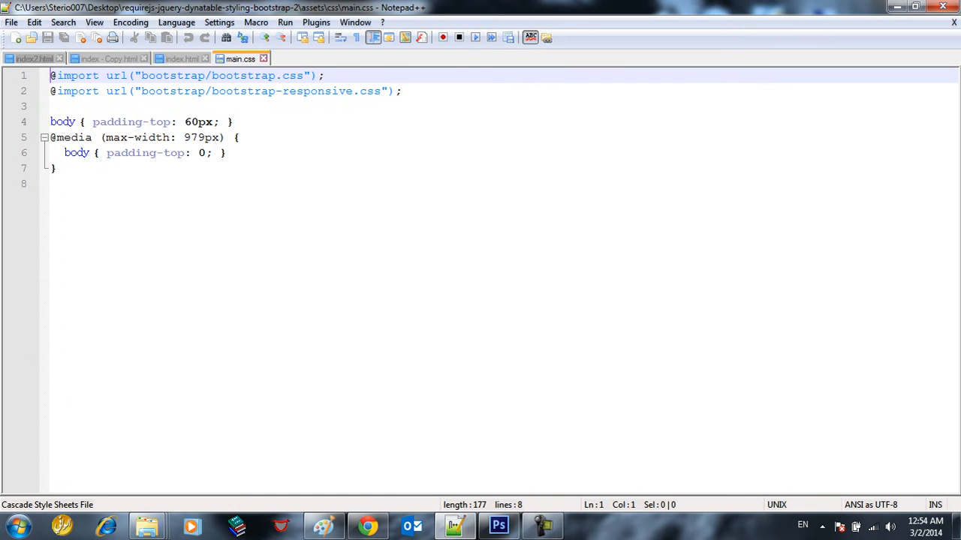
- Highlight main.css's media-query body padding rule, revisit index.html, and return to the project root in Explorer
drag(51, 75, 314, 75)
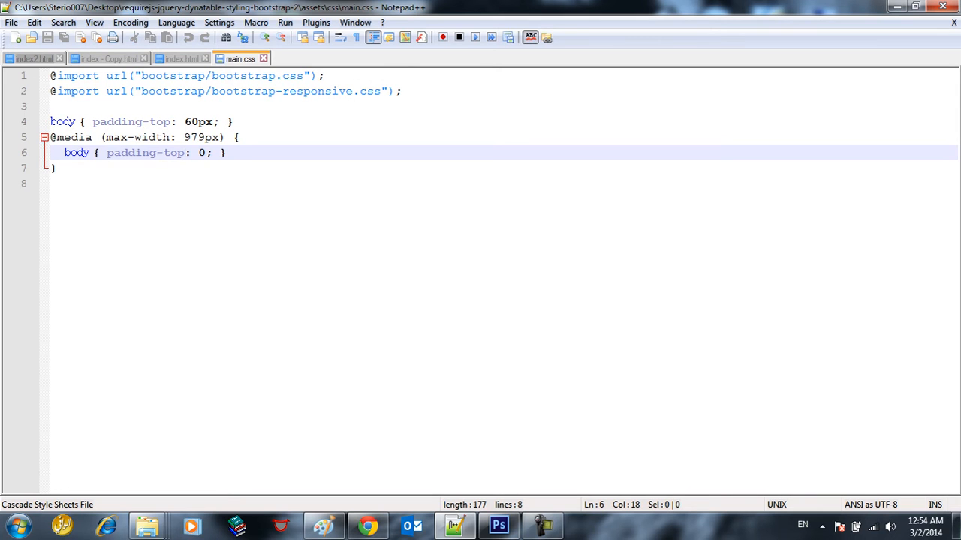
drag(89, 154, 218, 153)
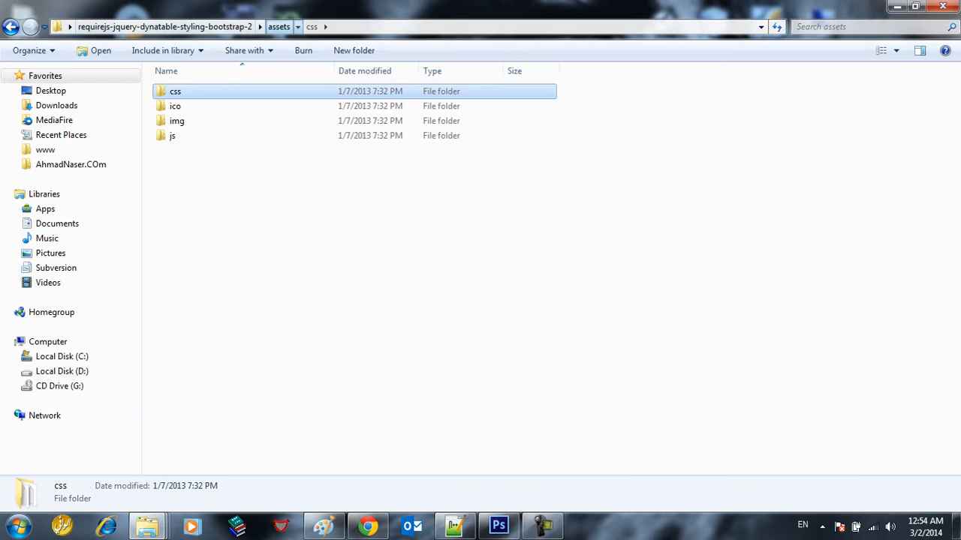
click(12, 27)
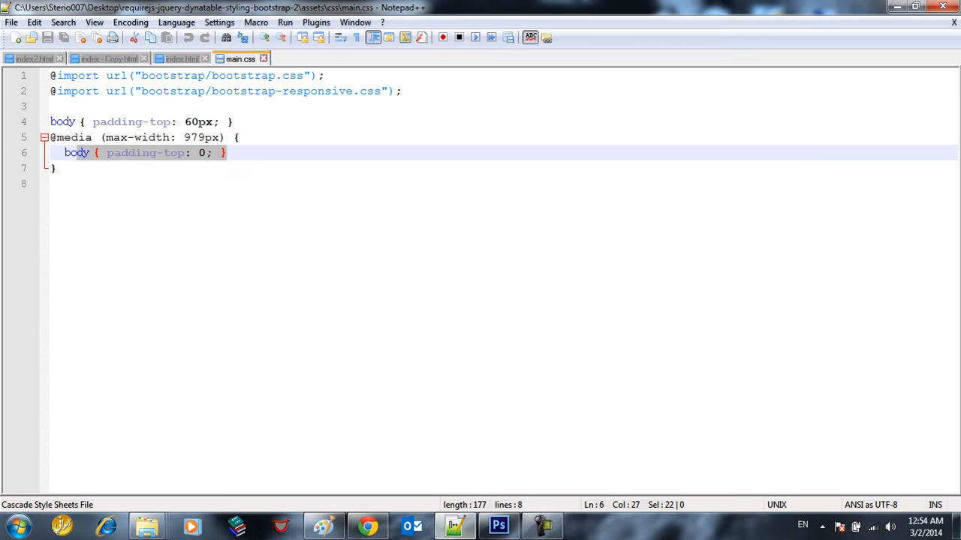
click(180, 58)
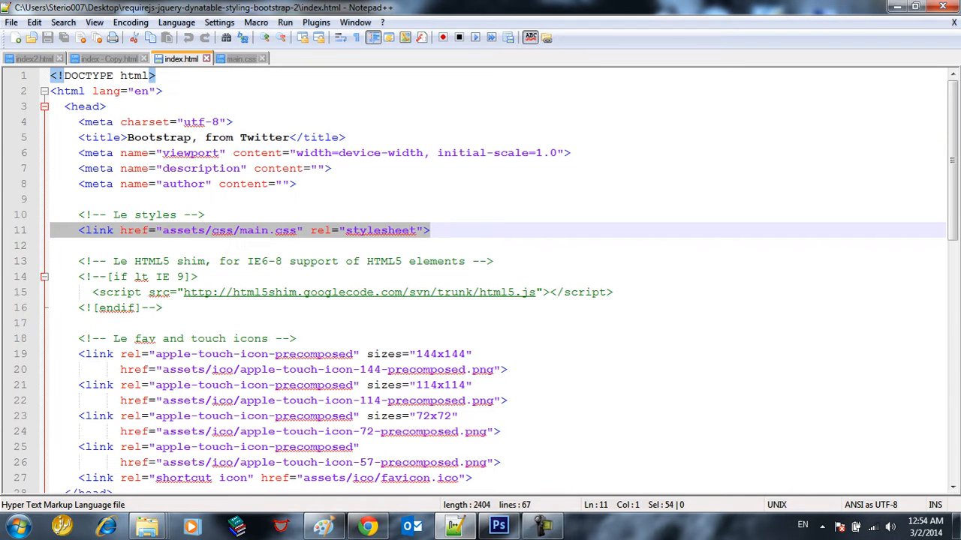
scroll(down, 3)
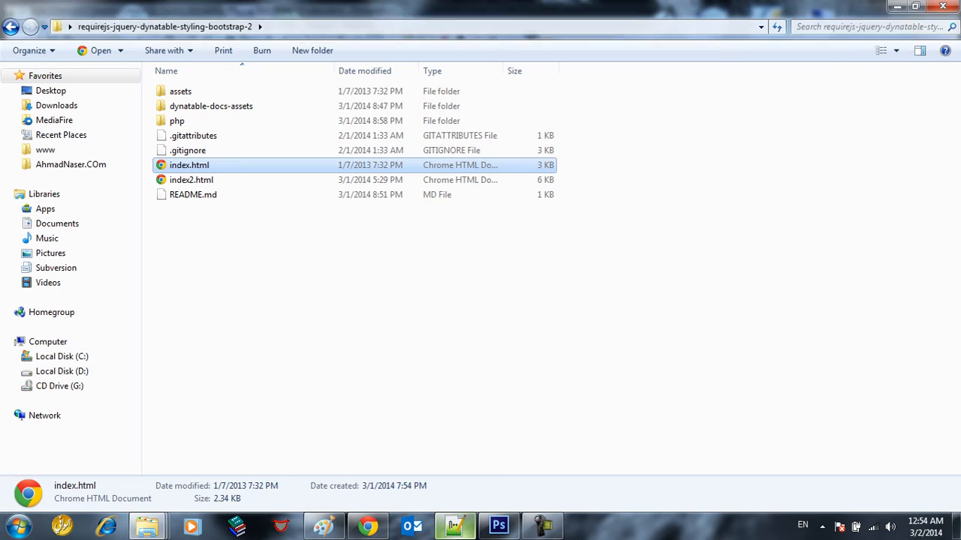
- Navigate into assets/js and open main.js in Notepad++
double_click(181, 92)
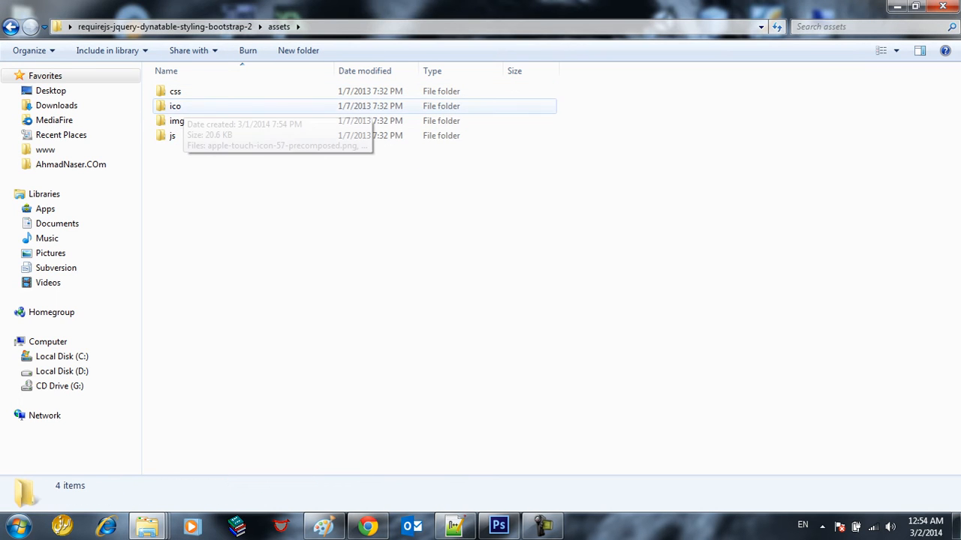
double_click(171, 135)
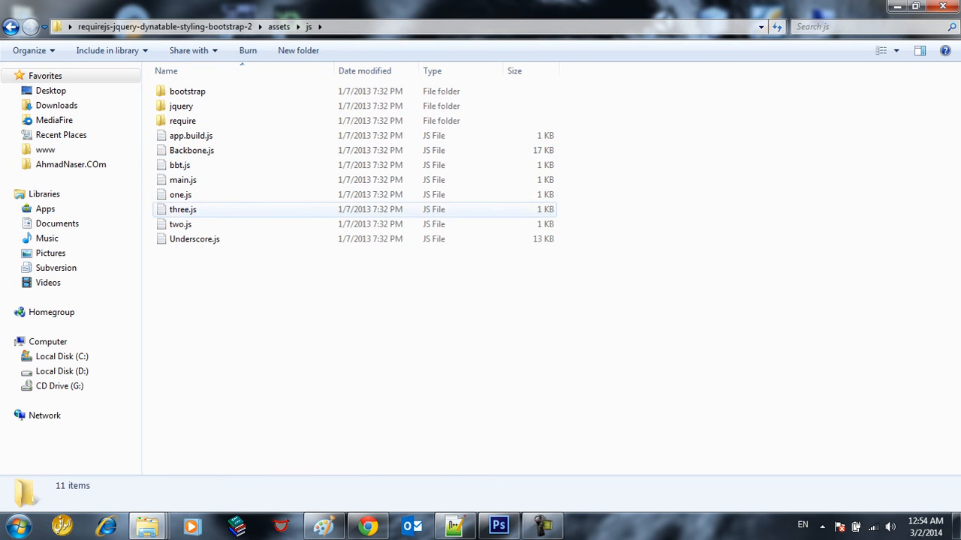
click(180, 105)
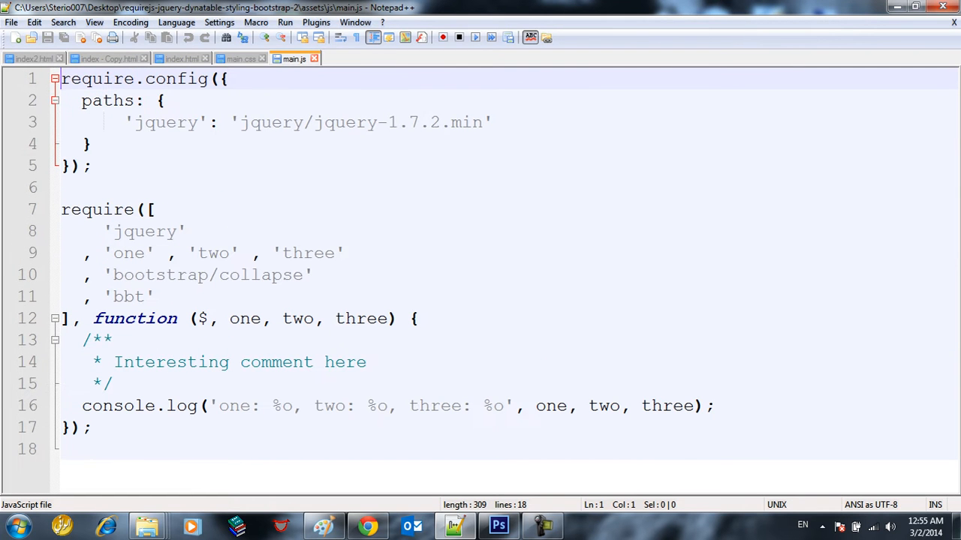
- Inspect main.js's paths config, selecting the jQuery path jquery/jquery-1.7.2.min and the jquery key
click(129, 100)
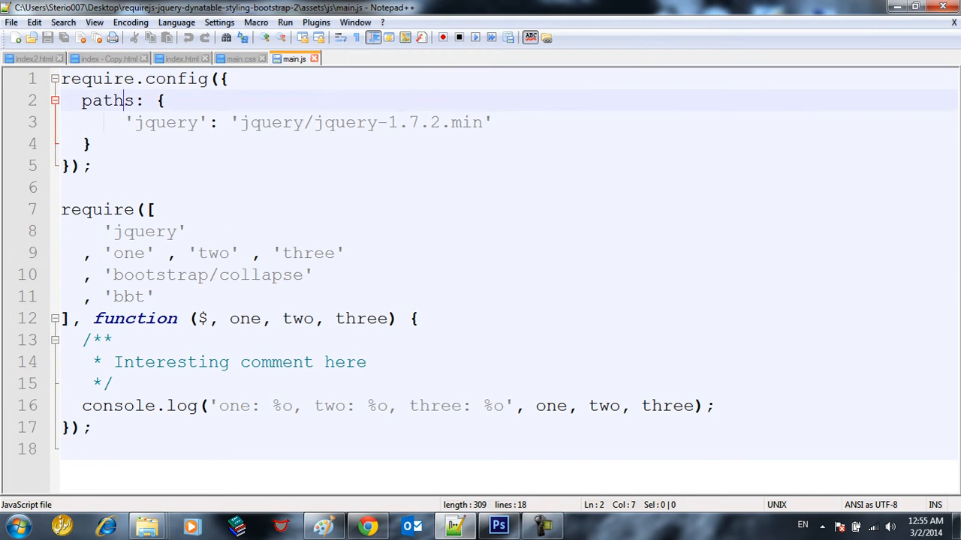
click(87, 145)
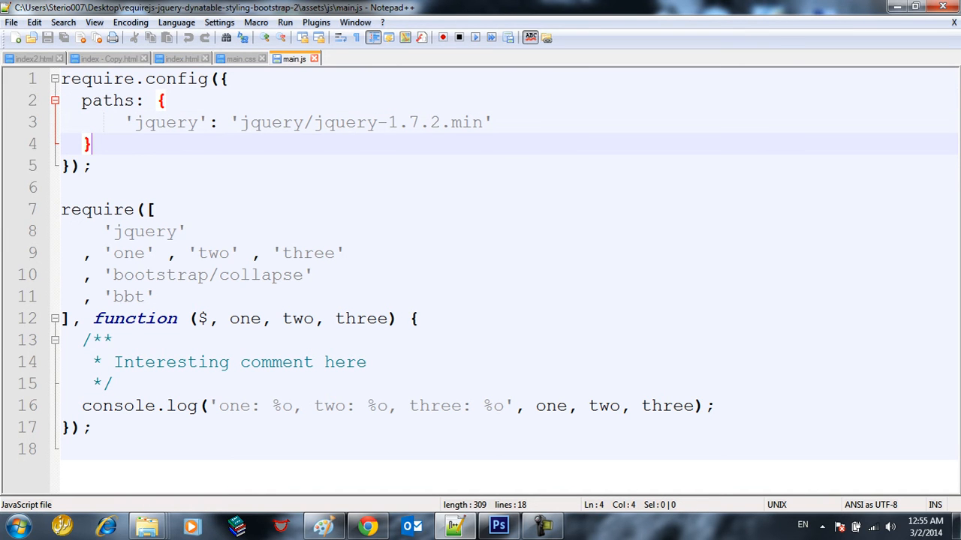
double_click(165, 123)
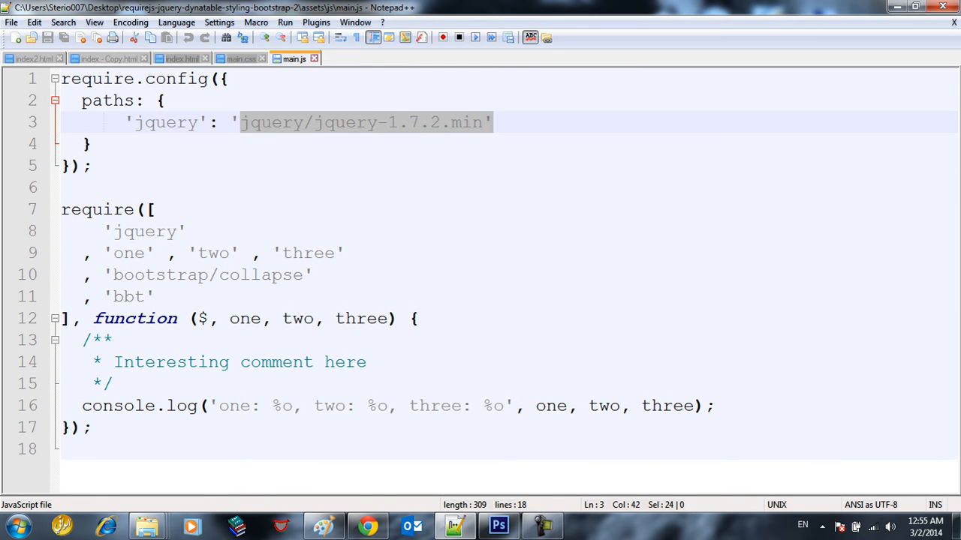
click(180, 58)
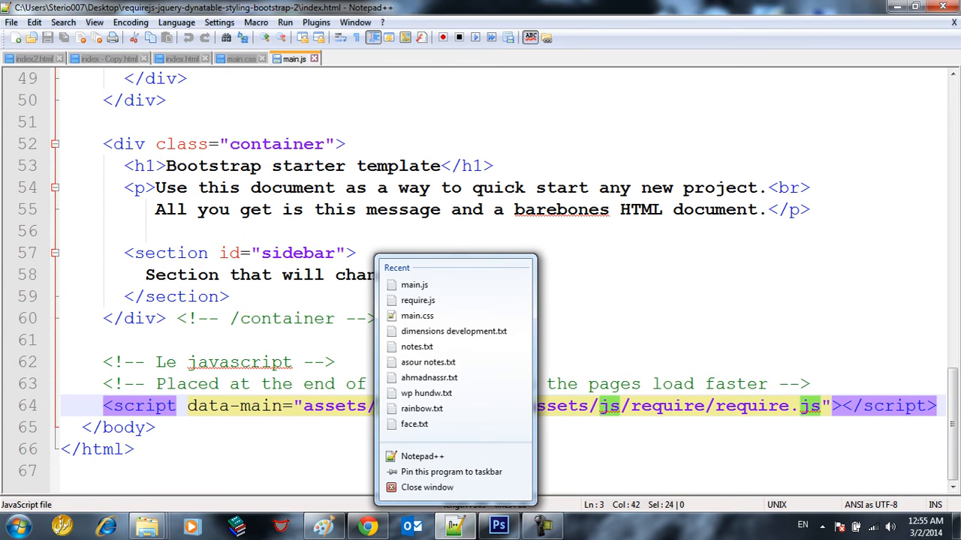
click(415, 286)
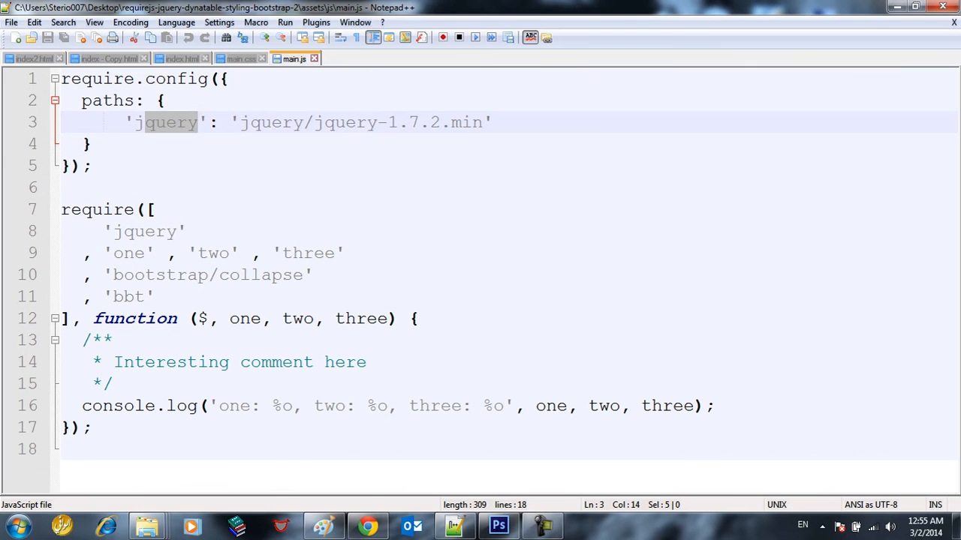
double_click(165, 123)
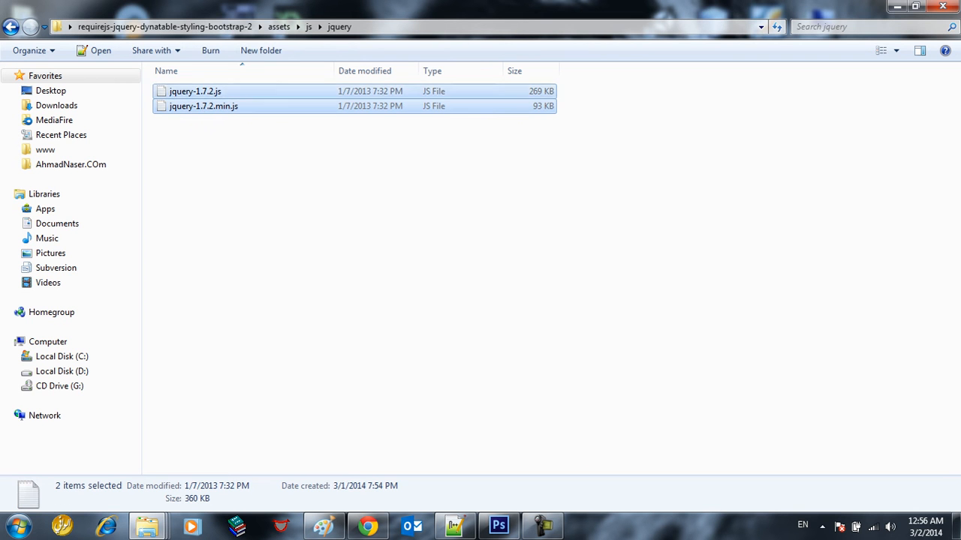
- Return to main.js, then go up from the jquery folder to assets/js in Explorer
click(204, 105)
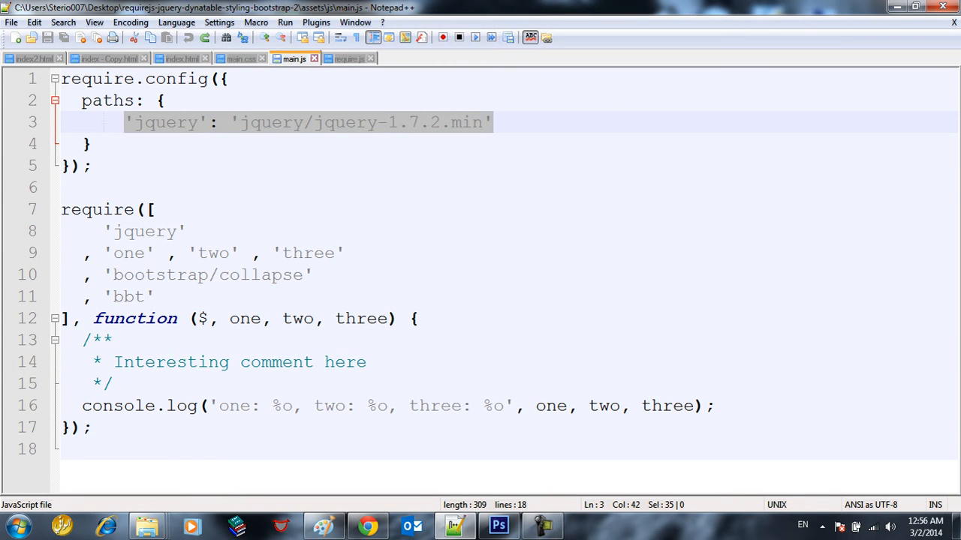
click(138, 123)
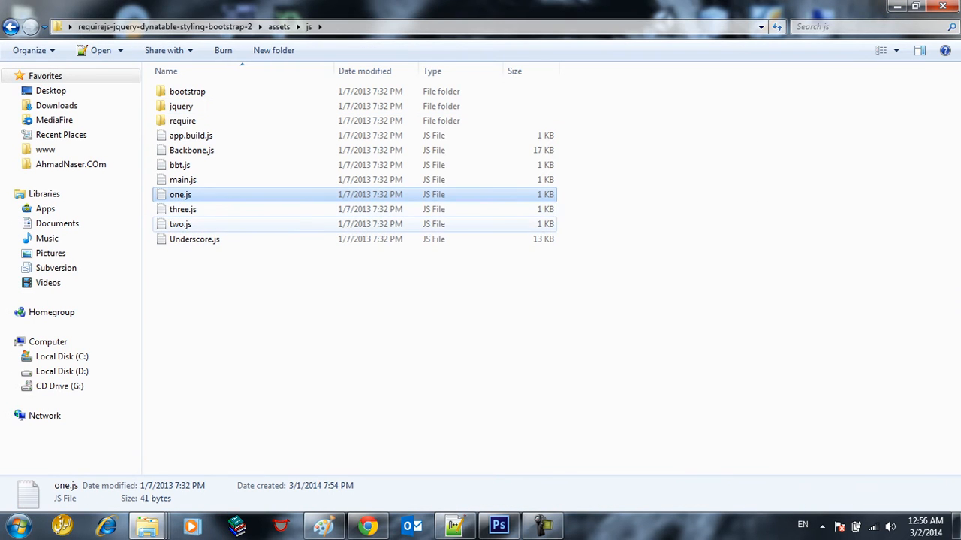
- Open one.js in Notepad++ and select its whole define module returning 1
double_click(180, 195)
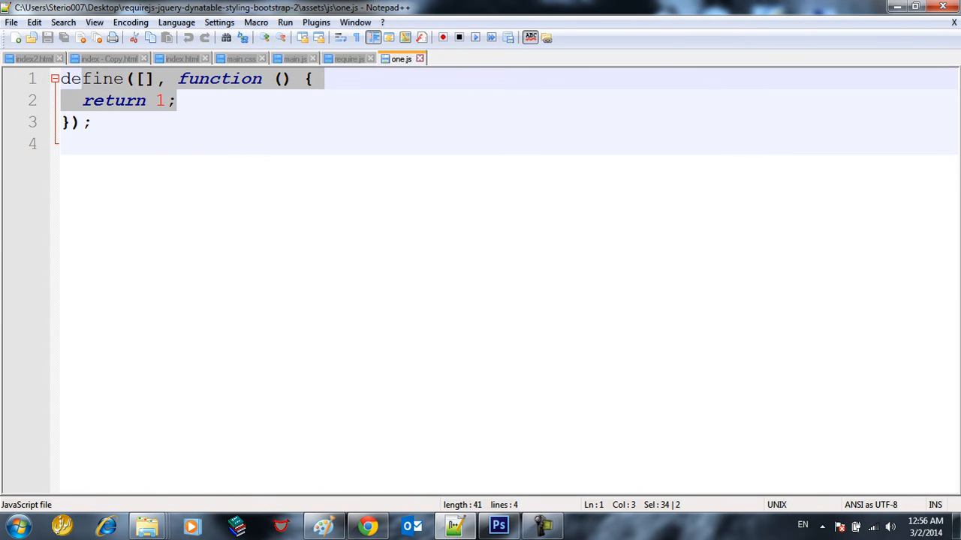
key(ctrl+a)
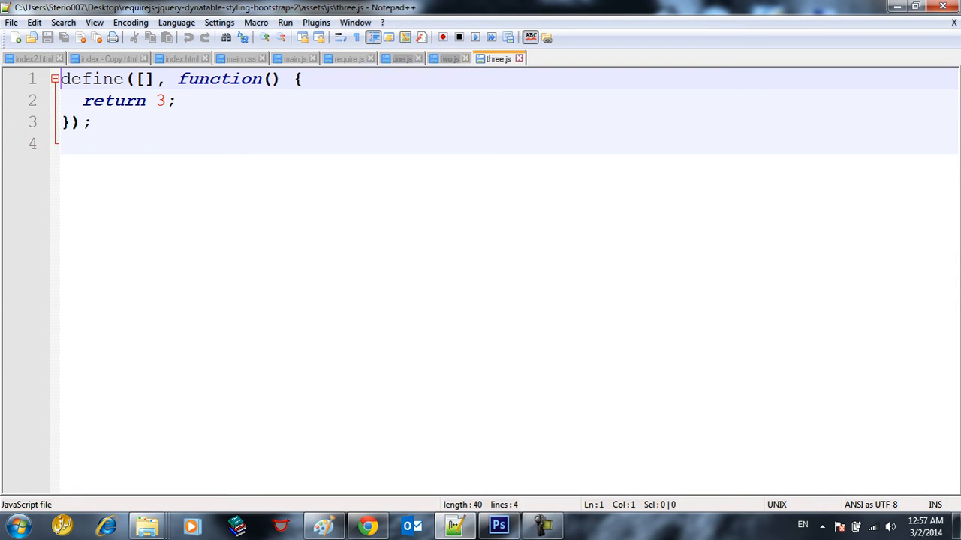
- Glance at require.js, return to main.js and highlight every use of the one module
click(348, 58)
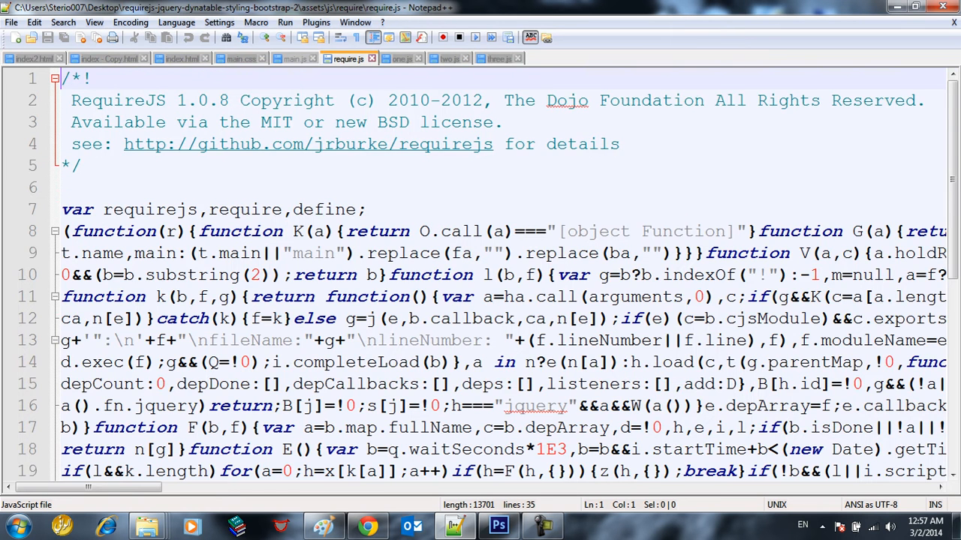
click(295, 58)
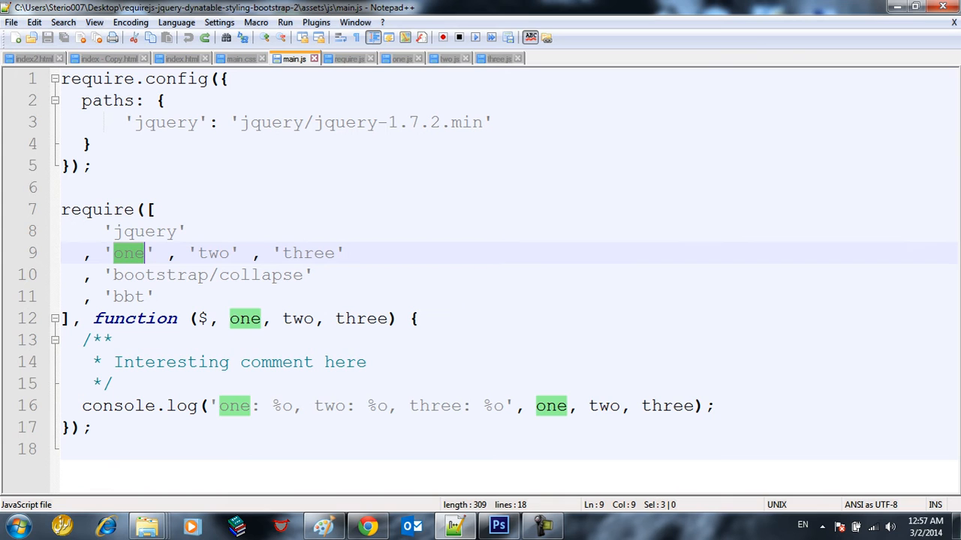
double_click(306, 252)
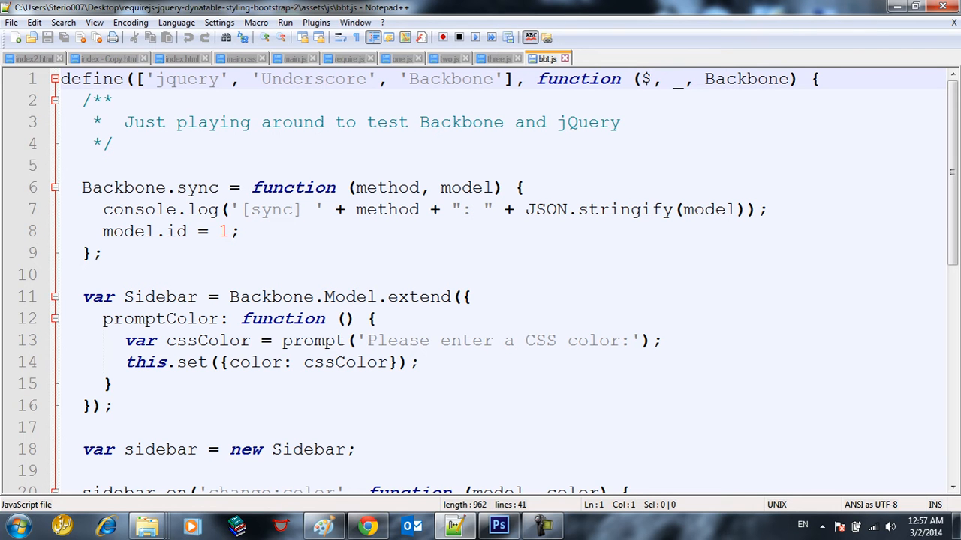
- Highlight bbt.js's Backbone and jquery dependencies, check bbt.js in the scripts folder, then show require.js
double_click(312, 78)
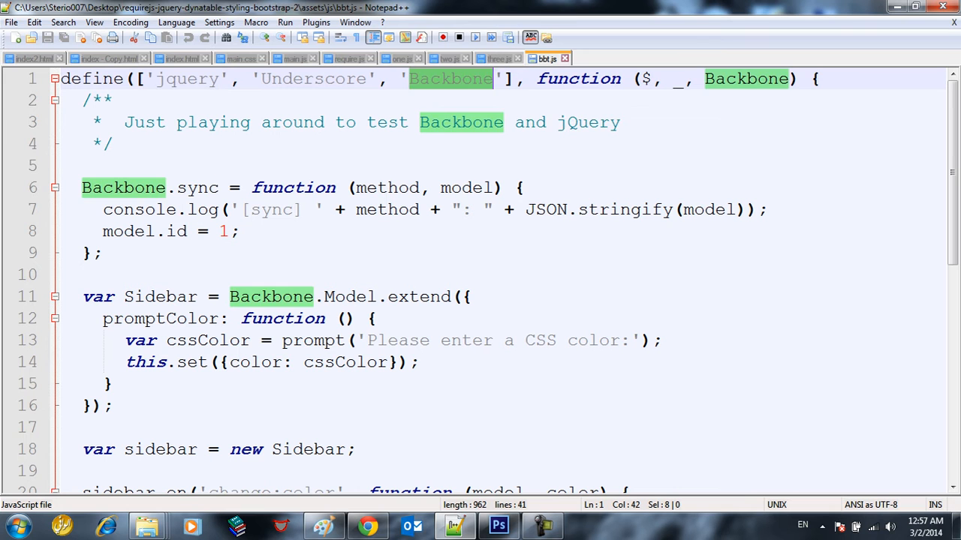
double_click(186, 79)
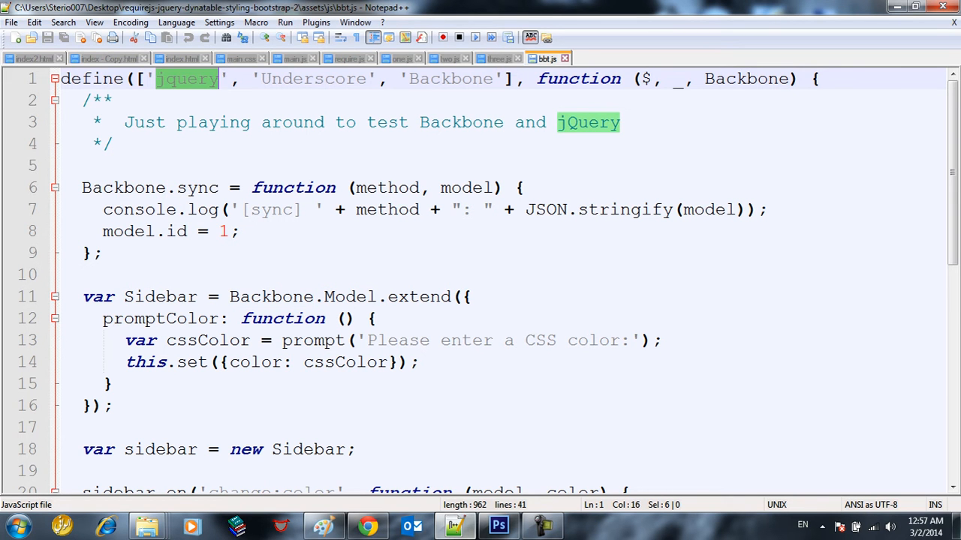
click(147, 525)
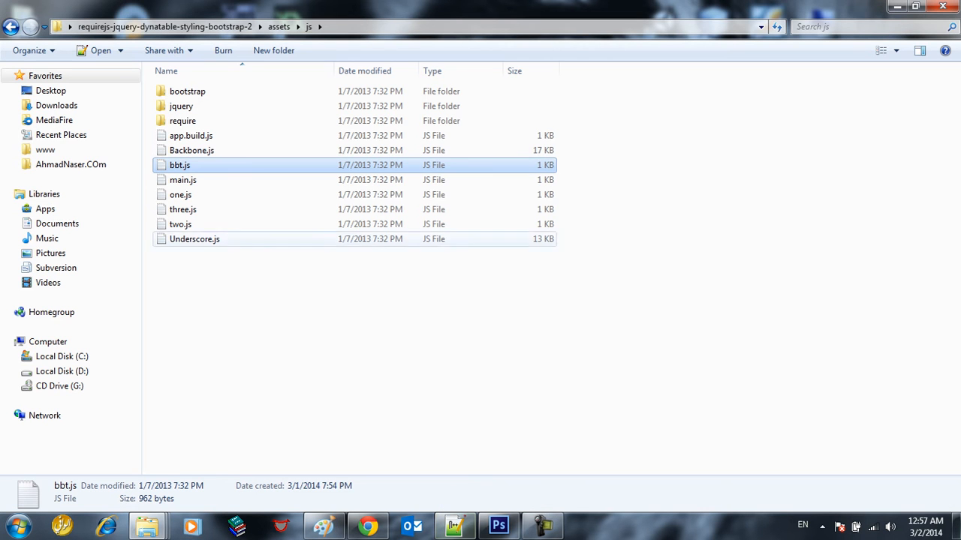
click(195, 239)
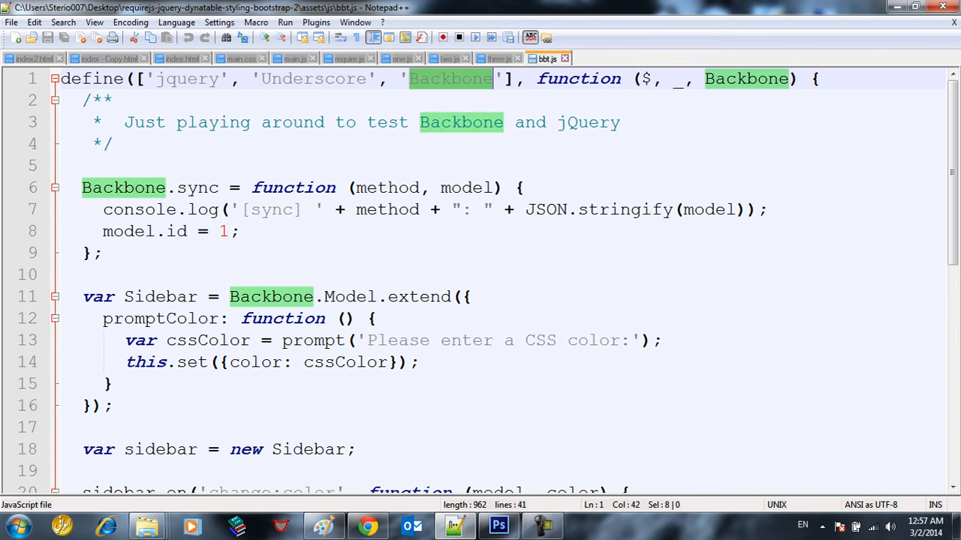
scroll(down, 3)
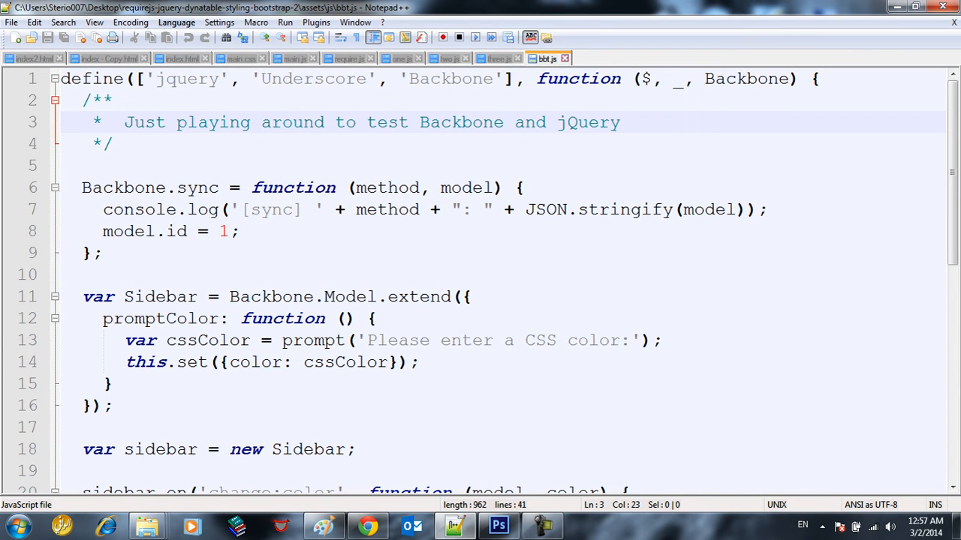
click(496, 59)
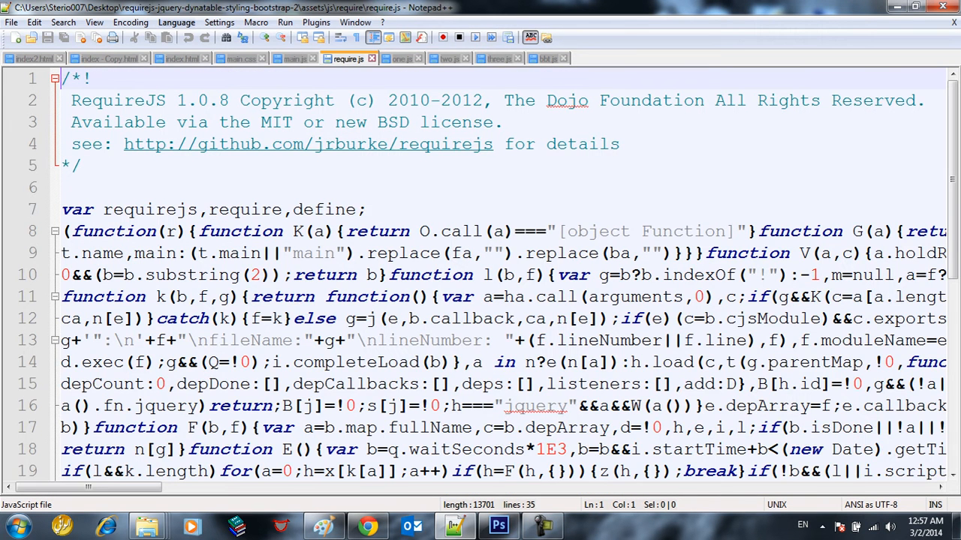
- Trace main.js's bootstrap/collapse dependency to collapse.js in the assets/js/bootstrap folder
click(294, 59)
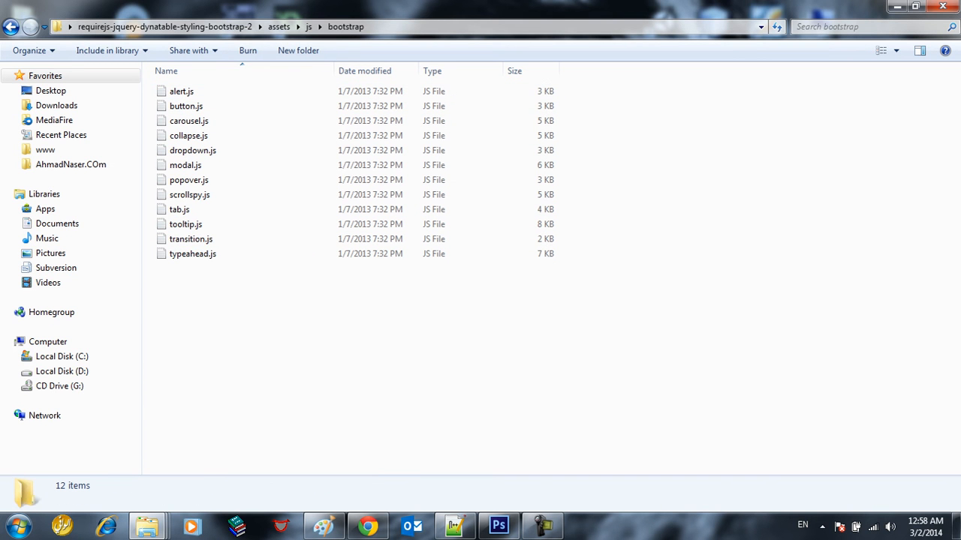
click(189, 135)
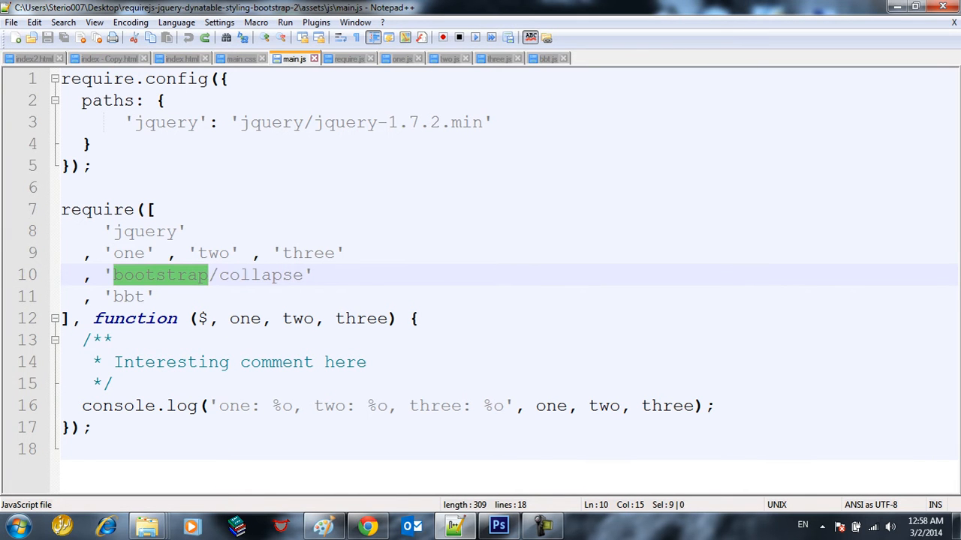
double_click(261, 274)
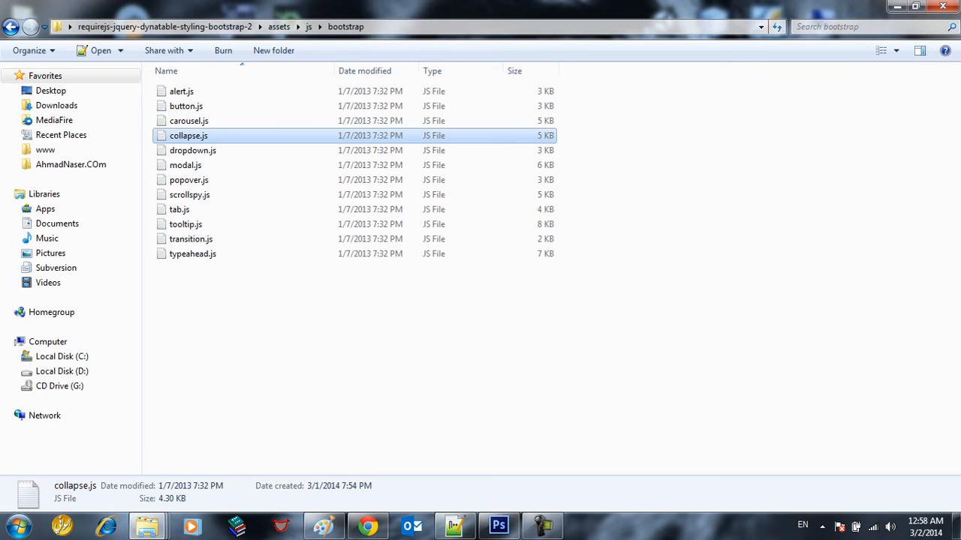
double_click(189, 135)
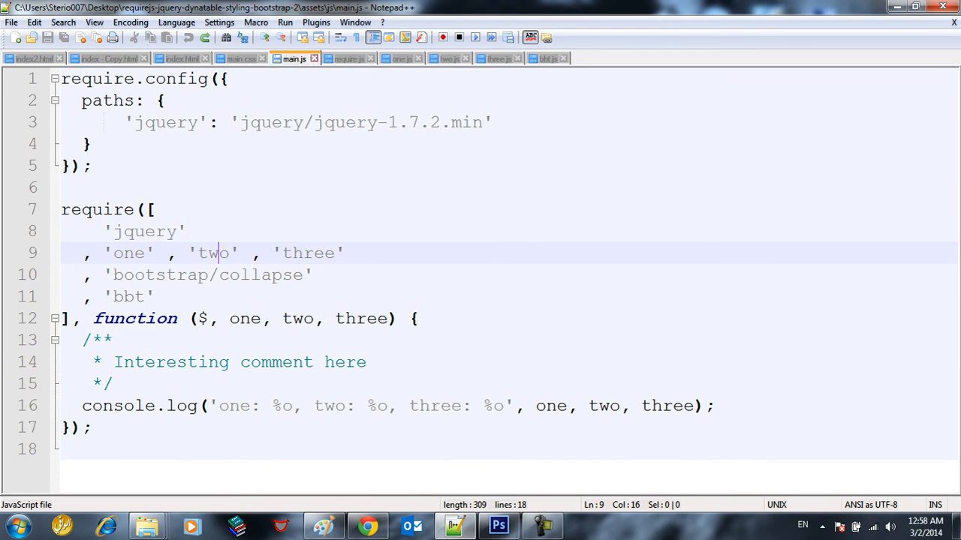
- Briefly add ',h' and ',k' to main.js's module list, undo it, and show one.js
double_click(308, 252)
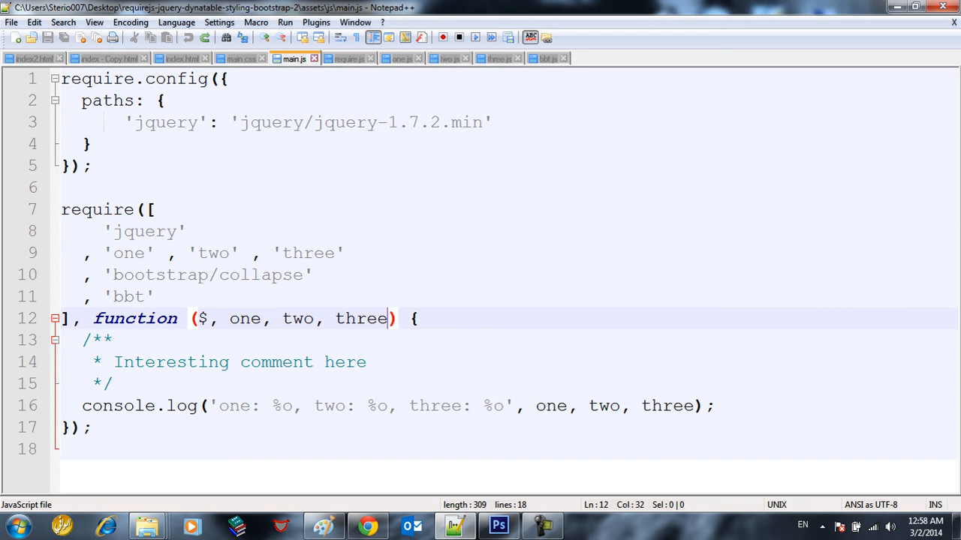
text(,h)
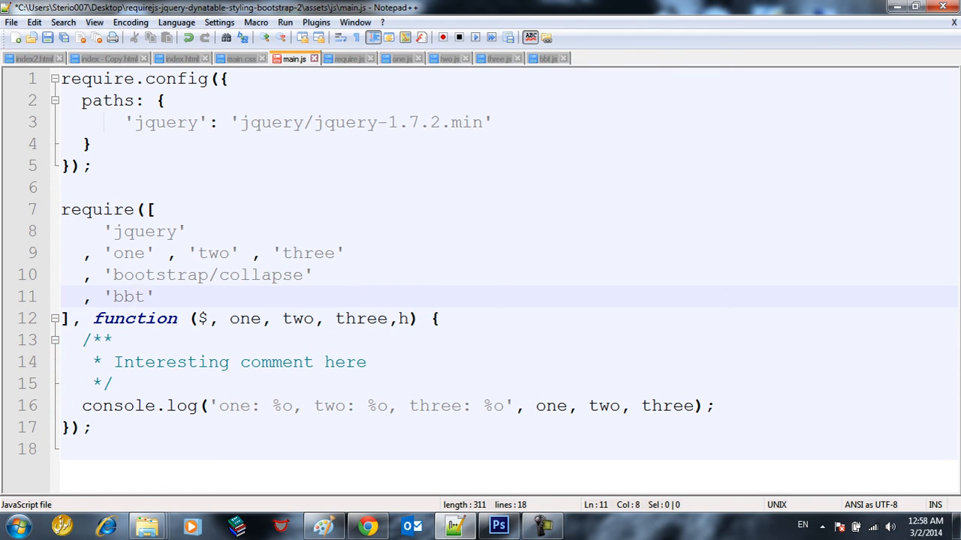
text(,k)
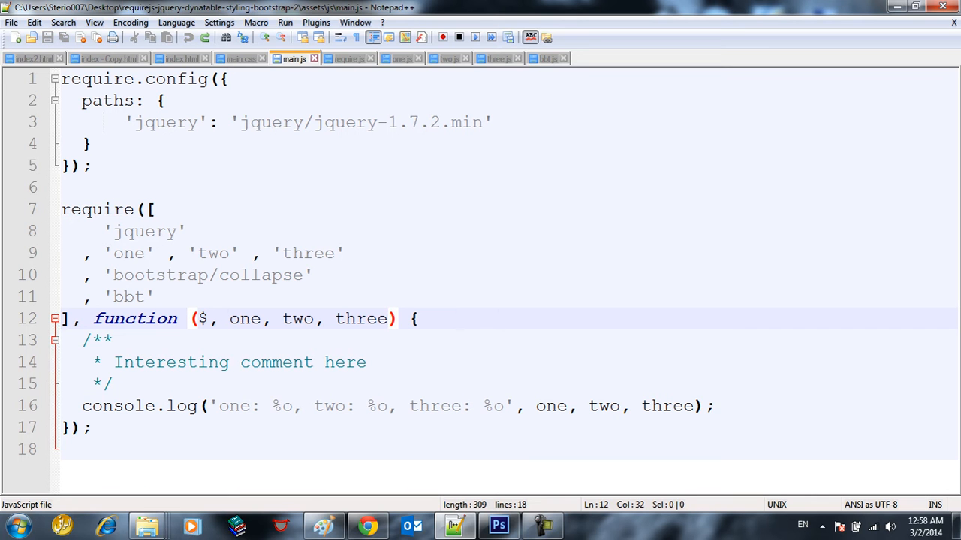
double_click(245, 319)
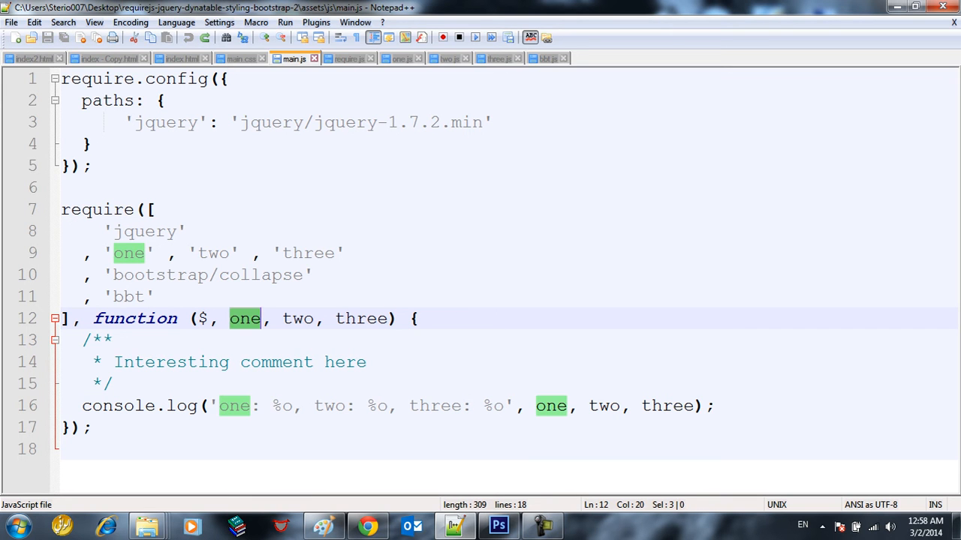
click(401, 59)
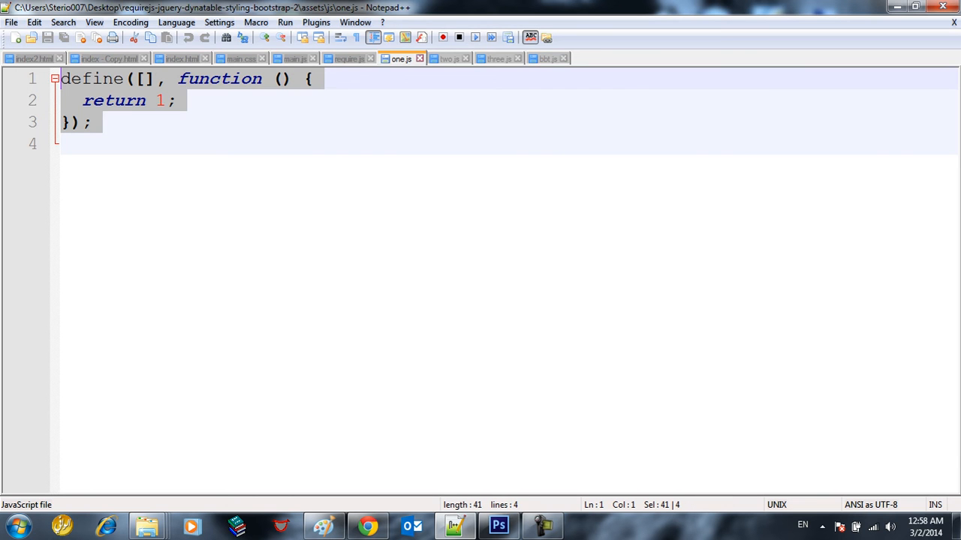
- Revisit main.js's require list alongside index.html and require.js, then show main.css with its Bootstrap imports
click(294, 59)
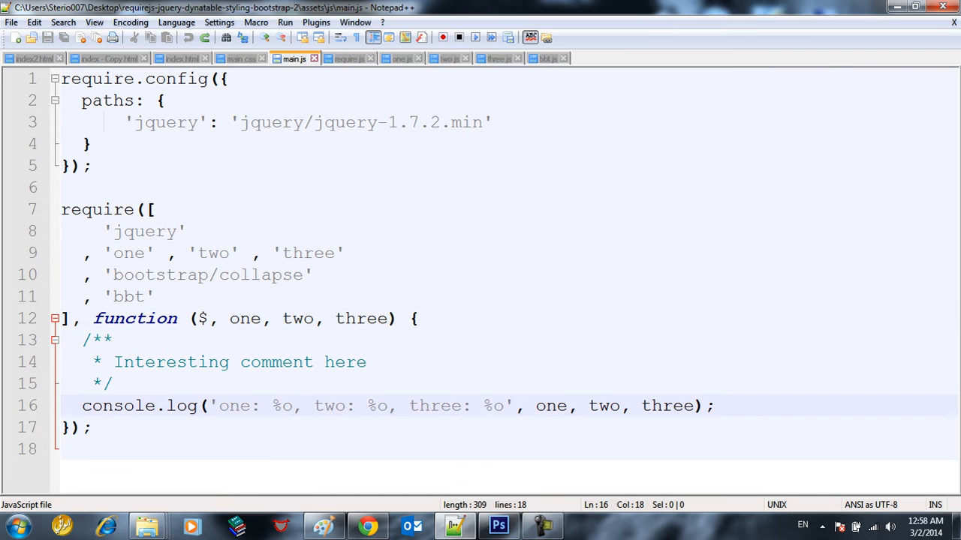
double_click(234, 405)
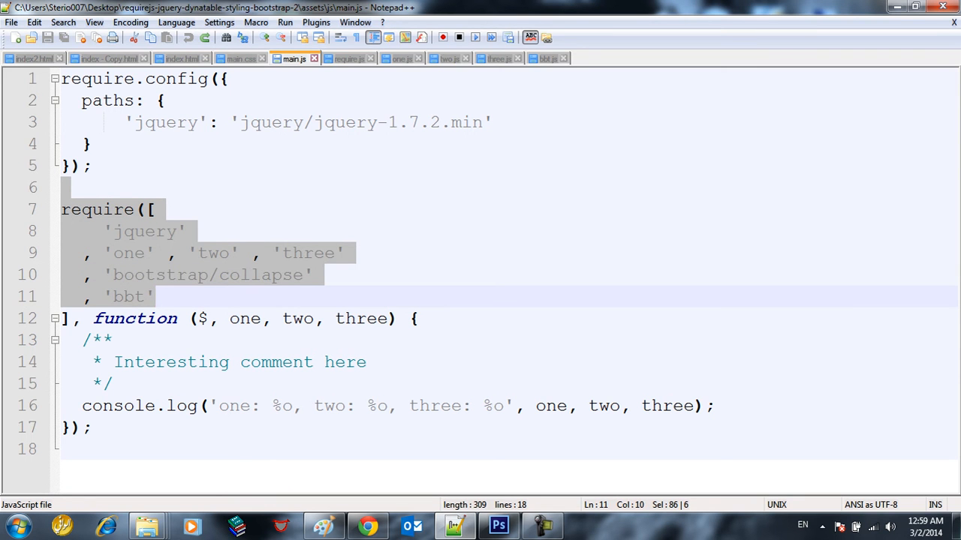
click(180, 58)
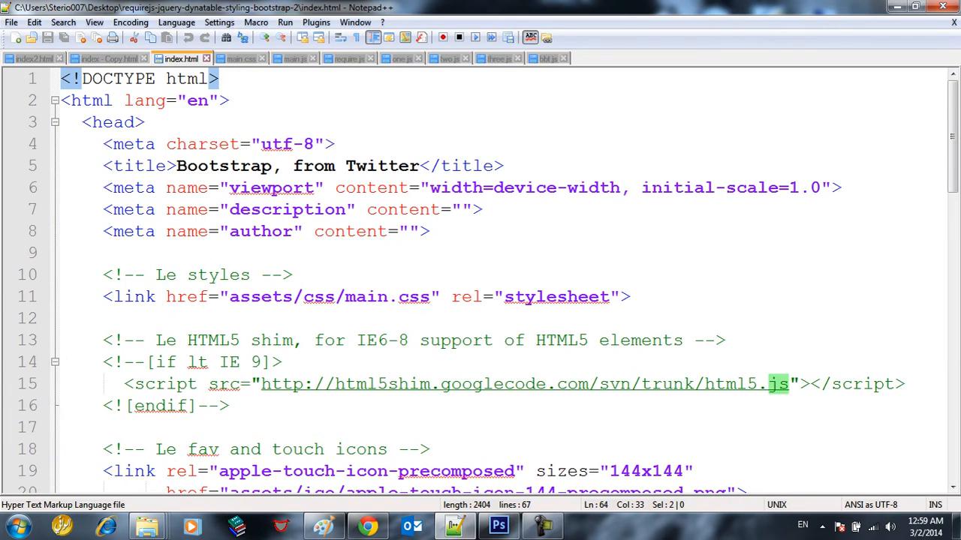
click(348, 58)
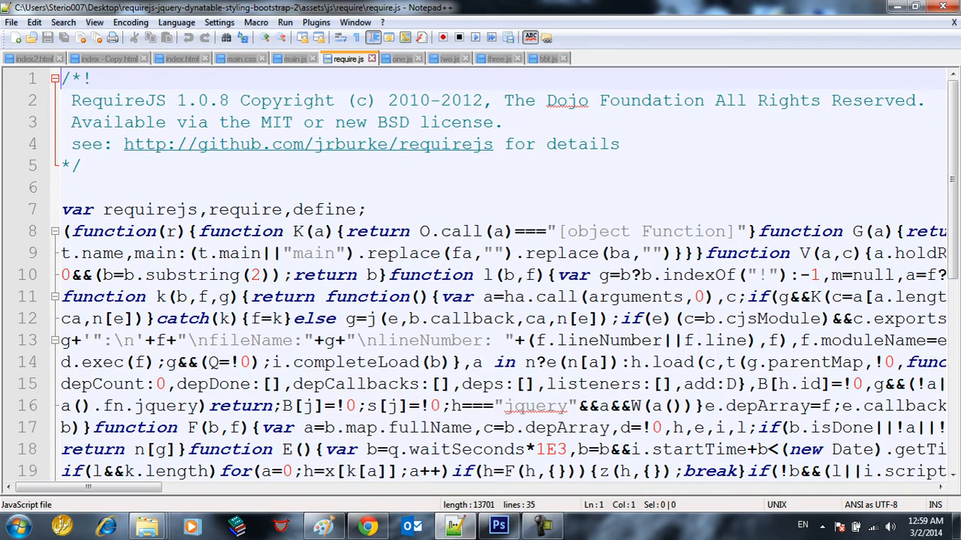
click(291, 58)
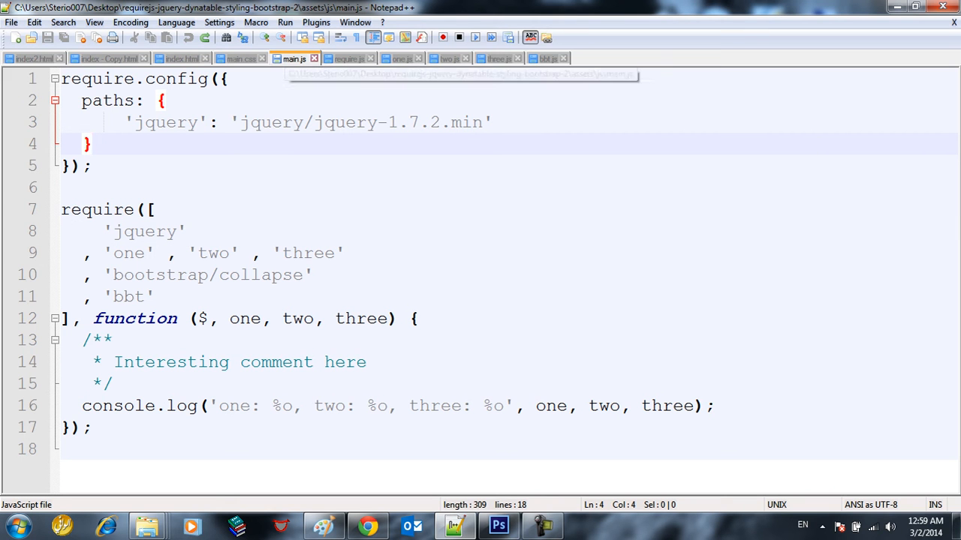
mouse_move(295, 59)
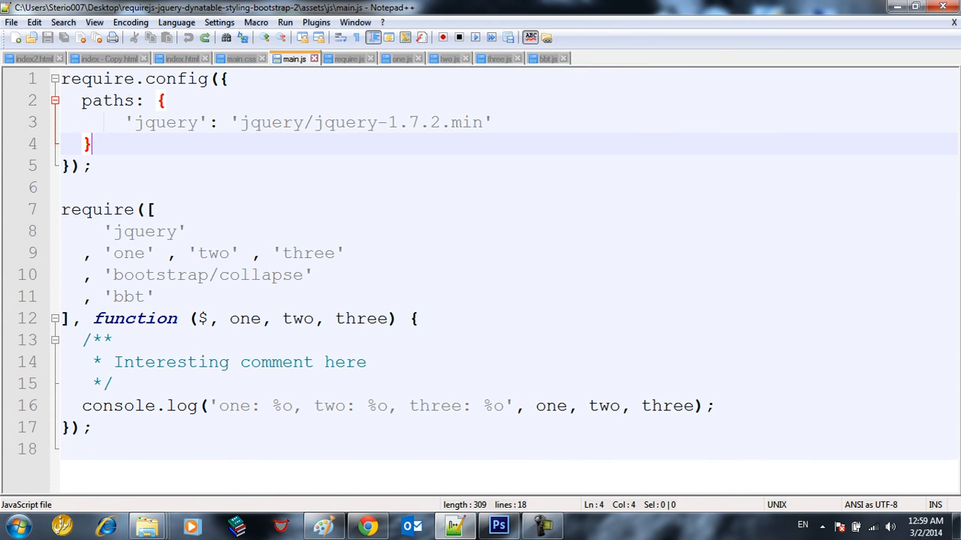
click(240, 58)
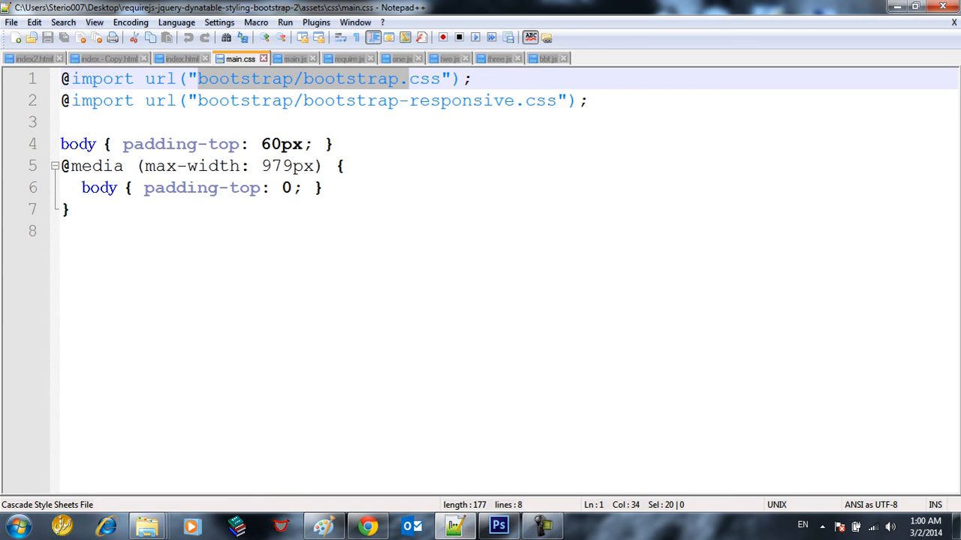
- Show the local Bootstrap starter template page in Chrome
click(75, 121)
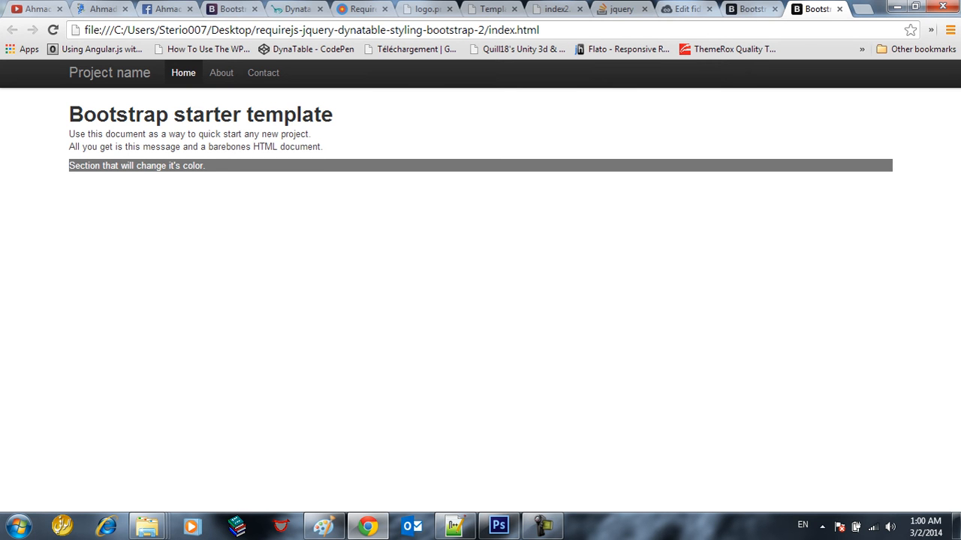
- Go to Bootstrap 2.3.2's Getting started examples and load the Fluid layout example page
click(231, 9)
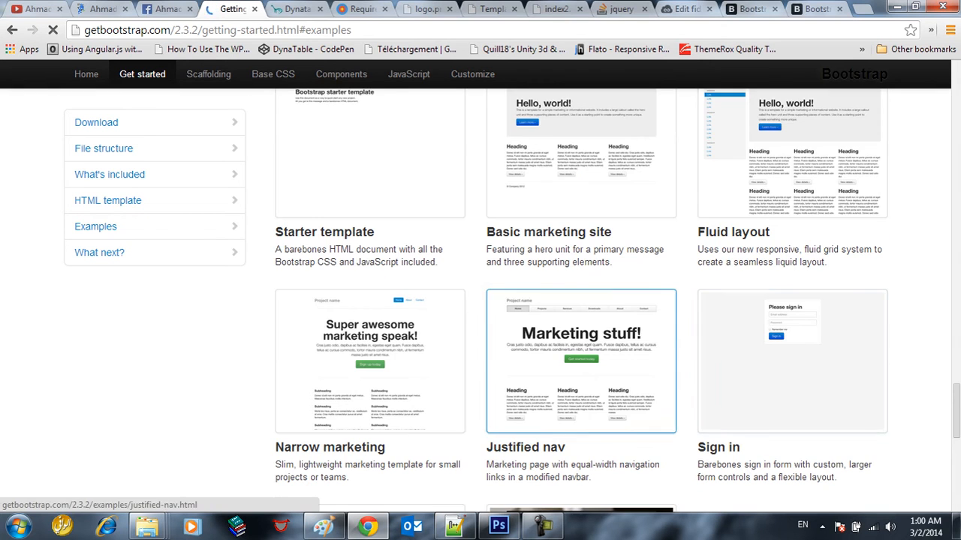
scroll(up, 3)
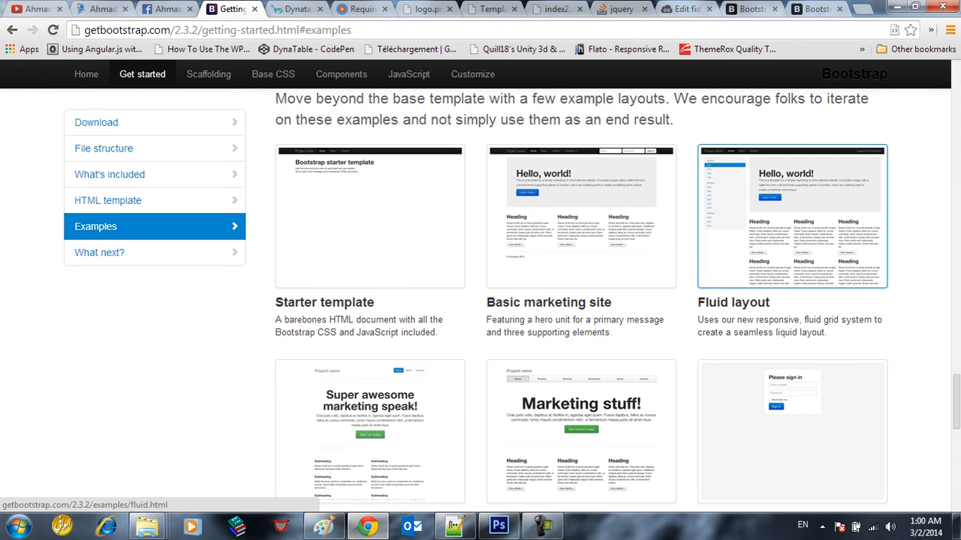
click(793, 216)
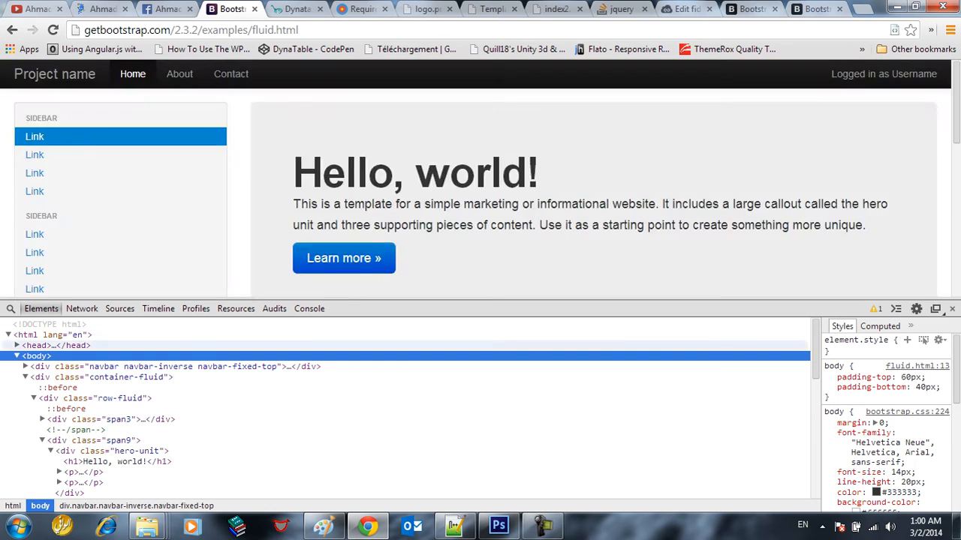
- Copy the fluid example's body markup via Edit as HTML and paste it into the local index.html
click(24, 367)
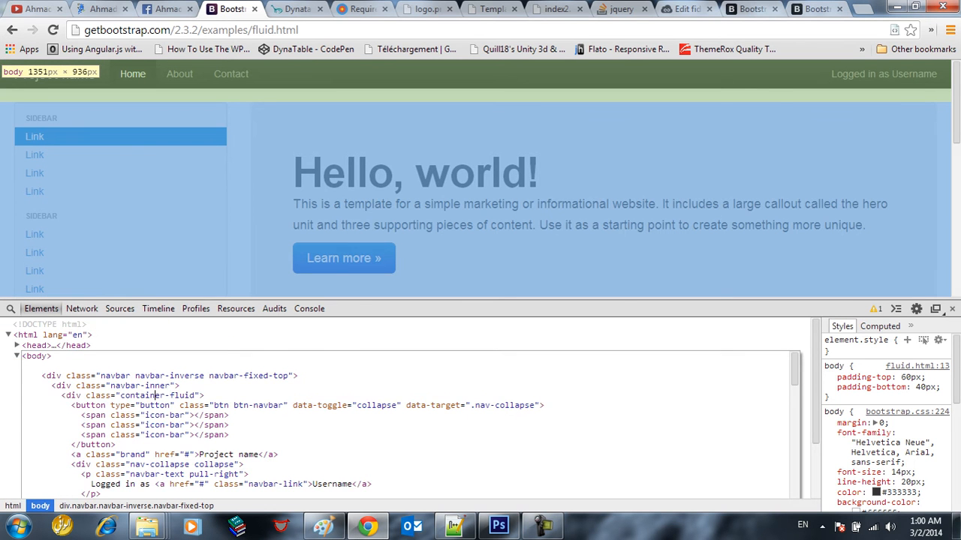
scroll(down, 3)
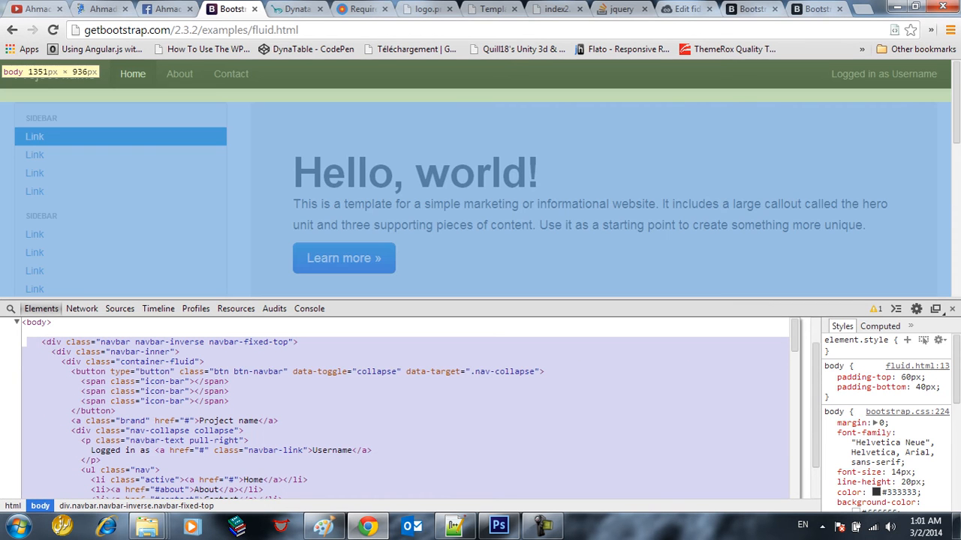
right_click(136, 165)
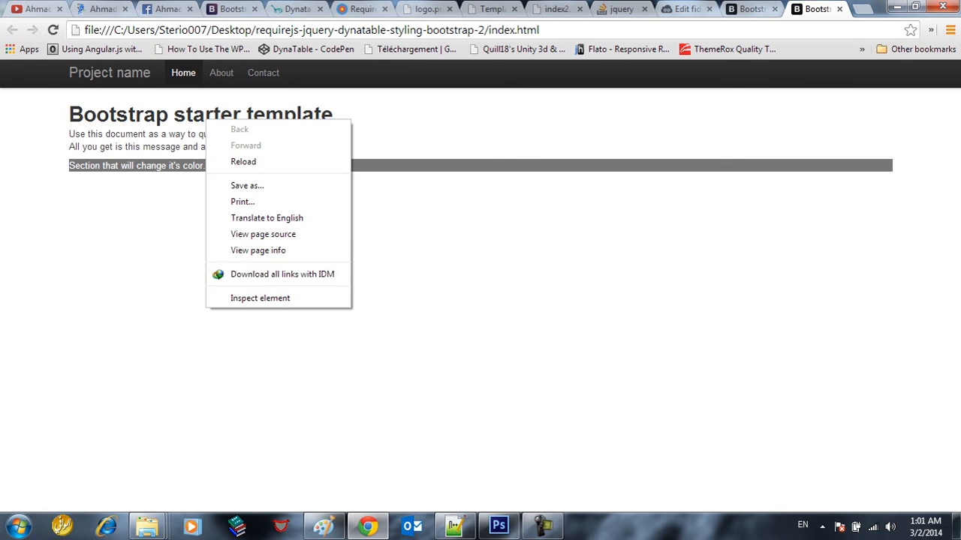
click(259, 297)
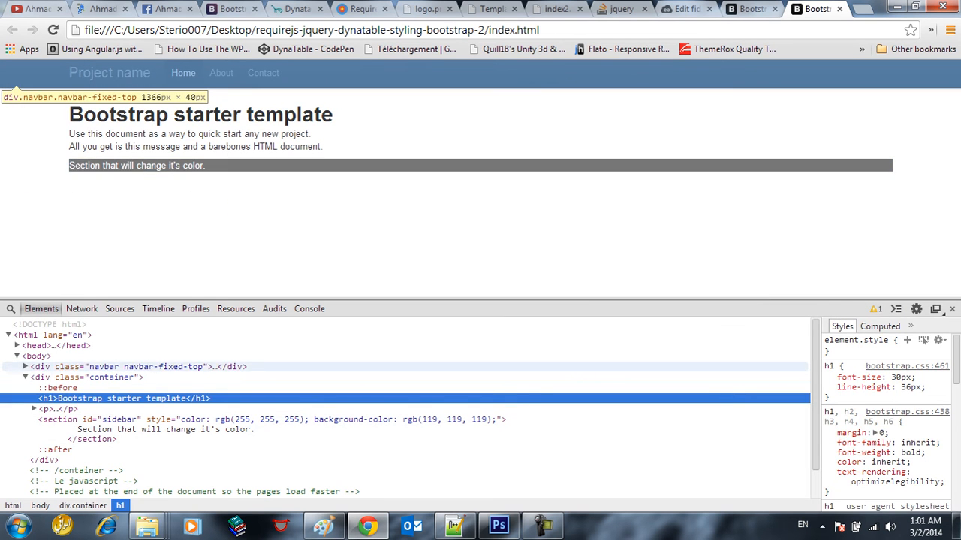
right_click(120, 366)
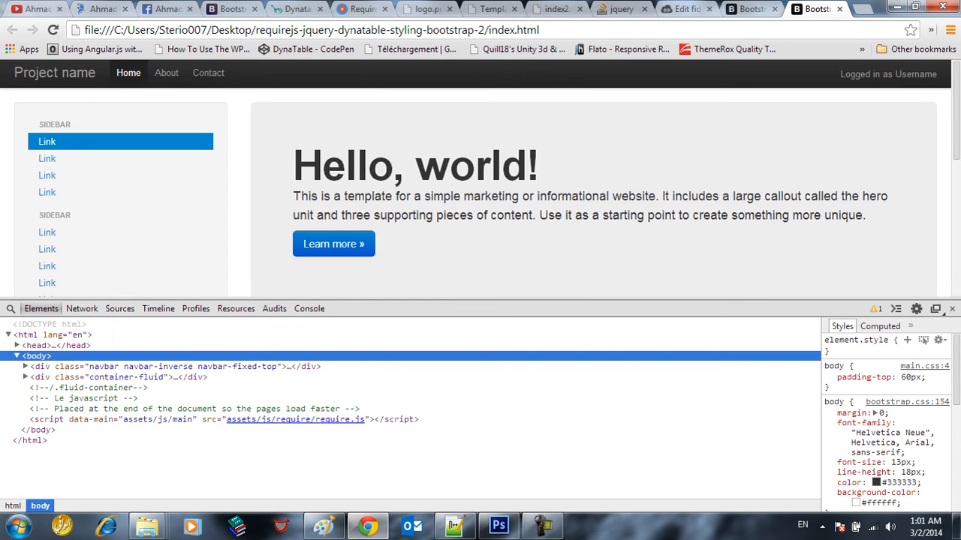
scroll(down, 3)
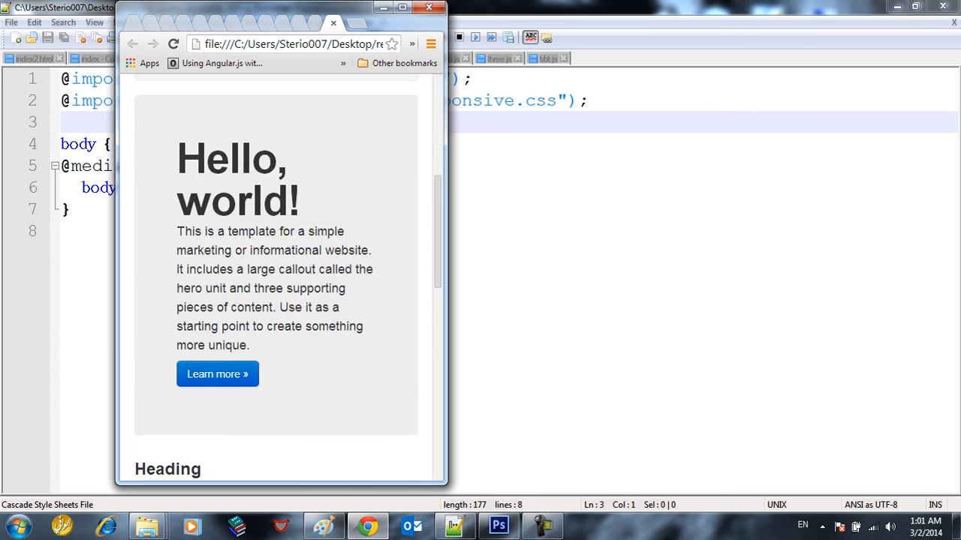
- Return to the 'bootstrap icon v2' Google results and bring up Explorer's recent folders
scroll(down, 3)
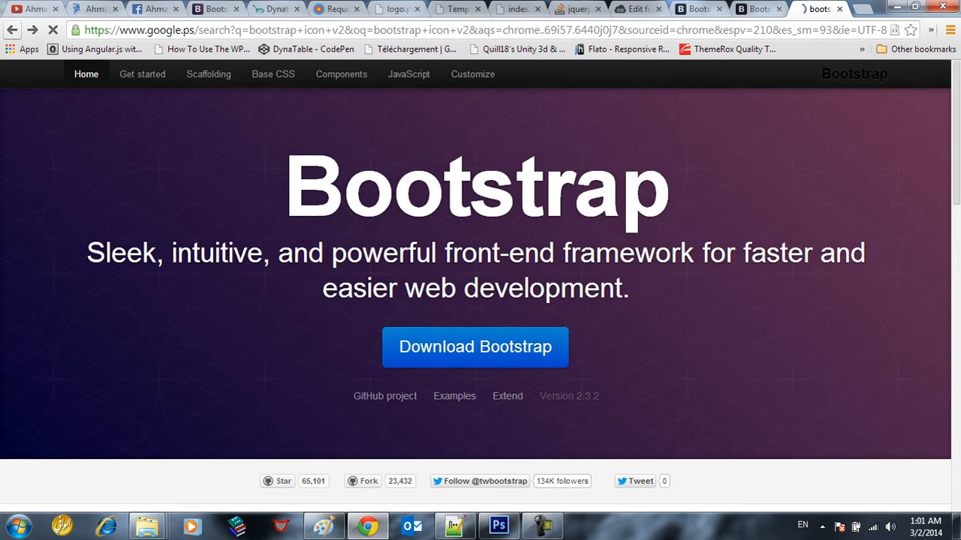
click(12, 30)
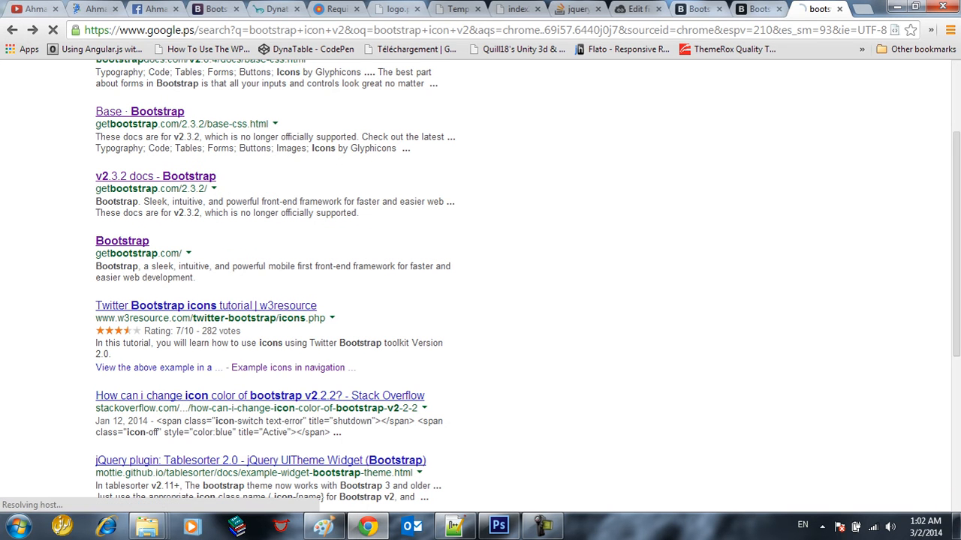
click(206, 306)
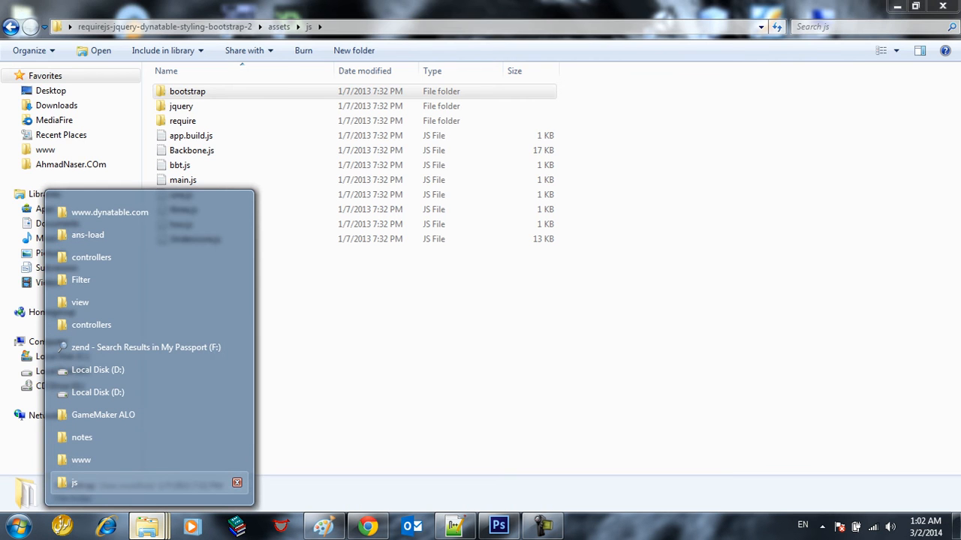
- Browse js/bootstrap, go back to assets/img and view the glyphicons-halflings.png sprite
click(186, 91)
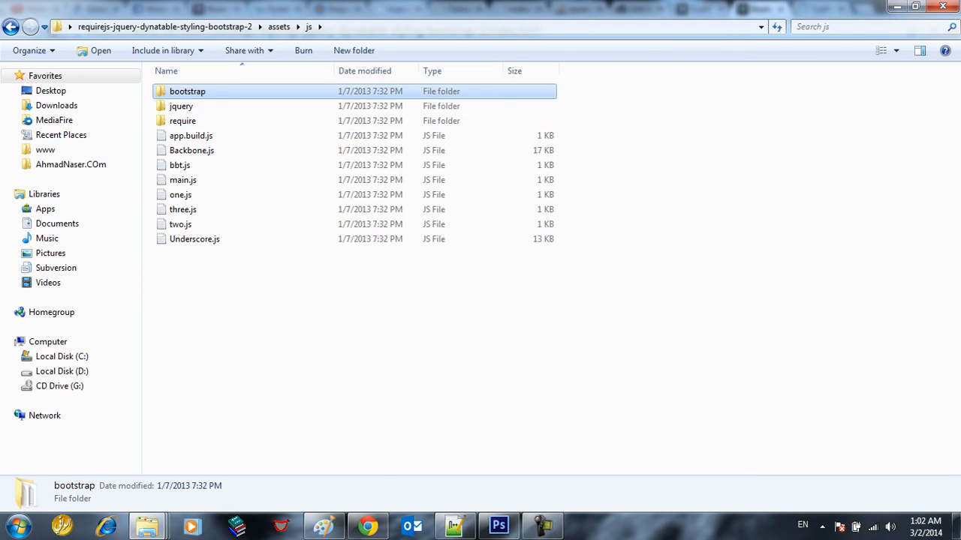
double_click(186, 92)
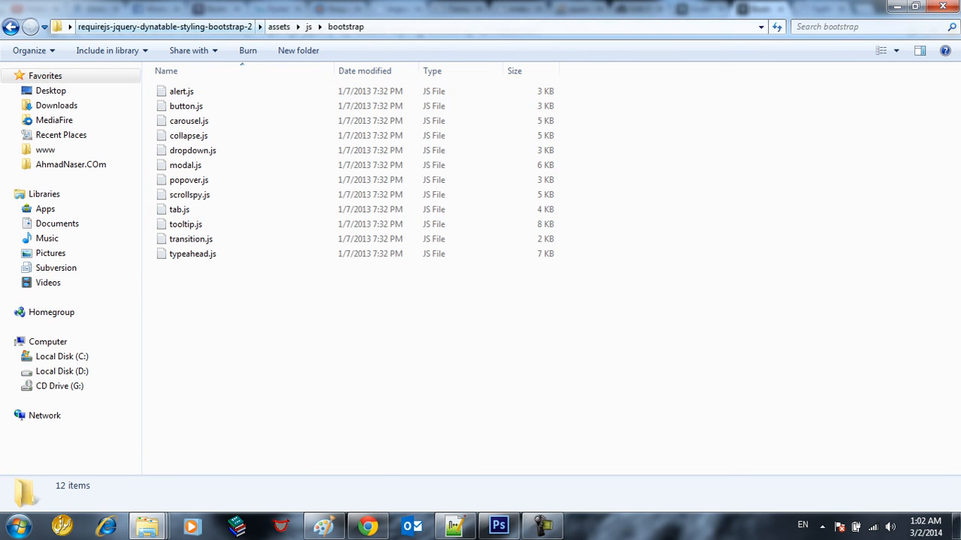
click(279, 27)
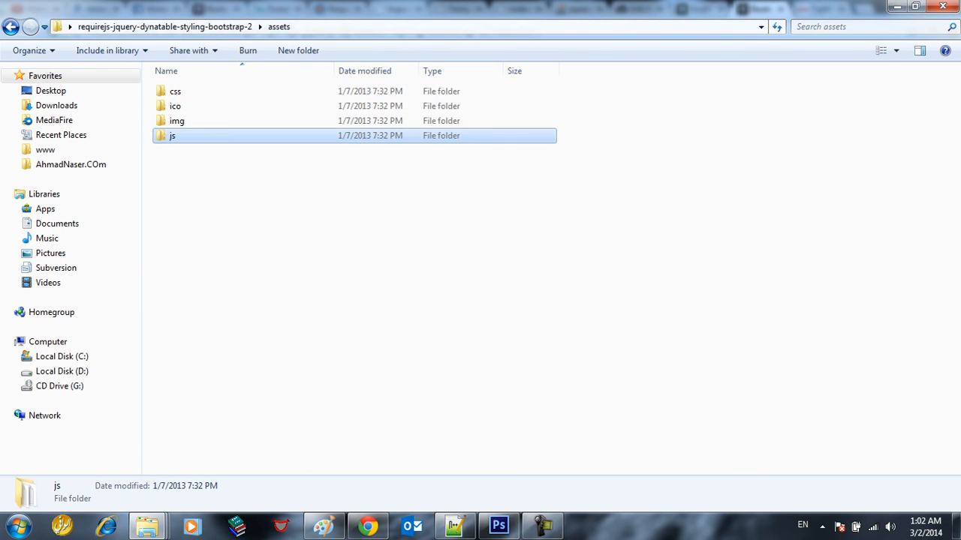
double_click(177, 120)
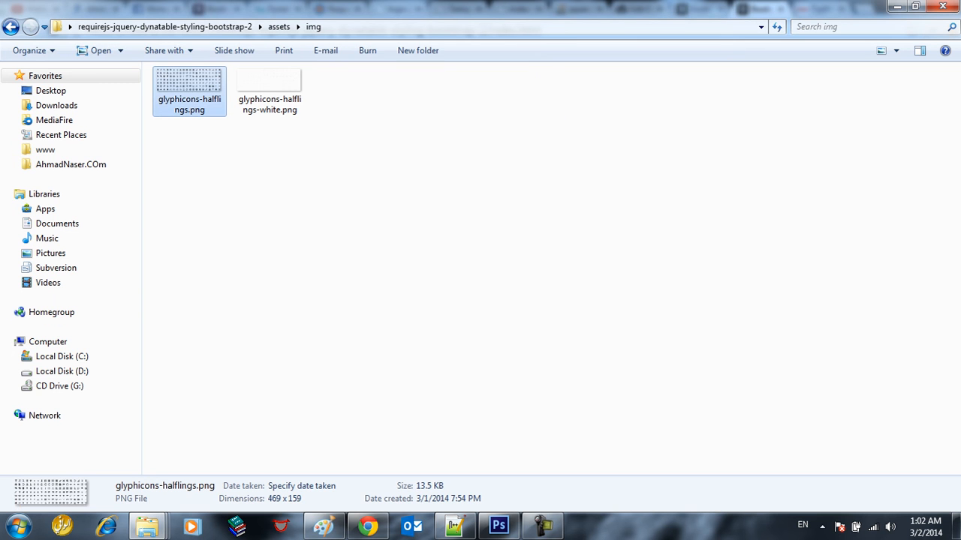
double_click(189, 78)
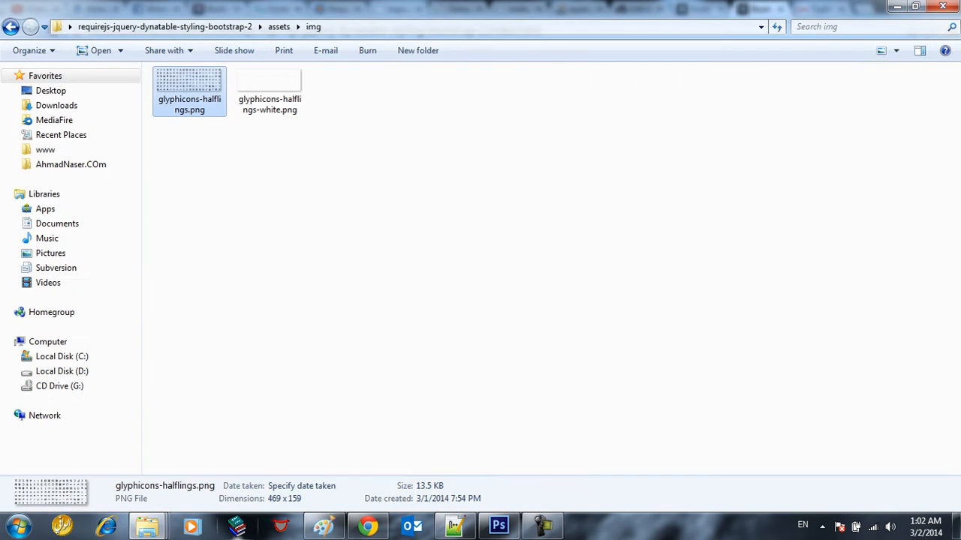
- On w3resource's Bootstrap icons page, select the navigation example's ul.nav icon menu markup
click(367, 526)
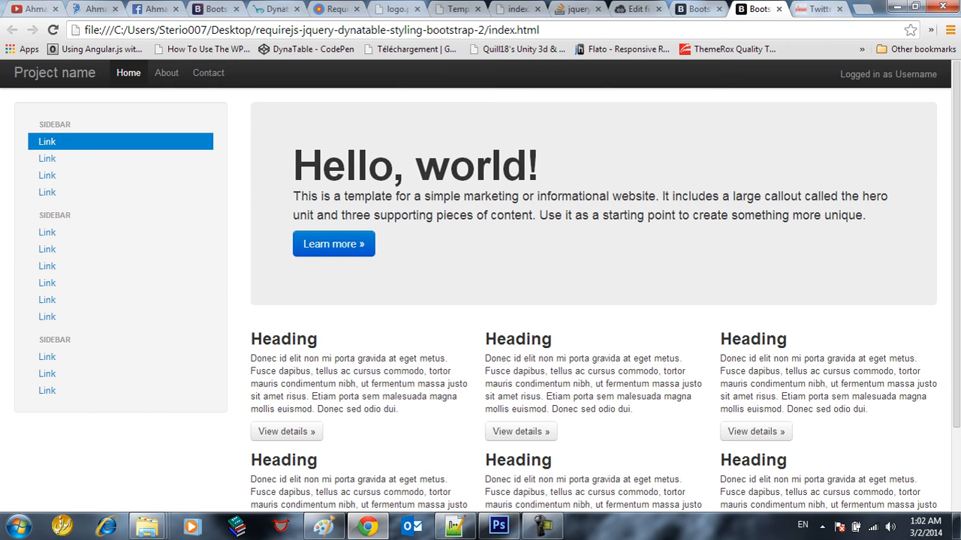
click(816, 9)
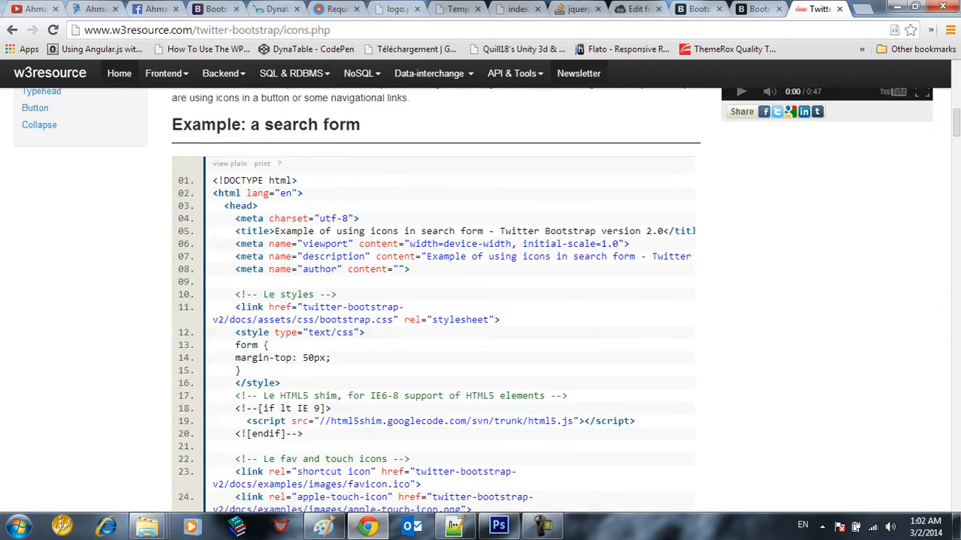
scroll(down, 3)
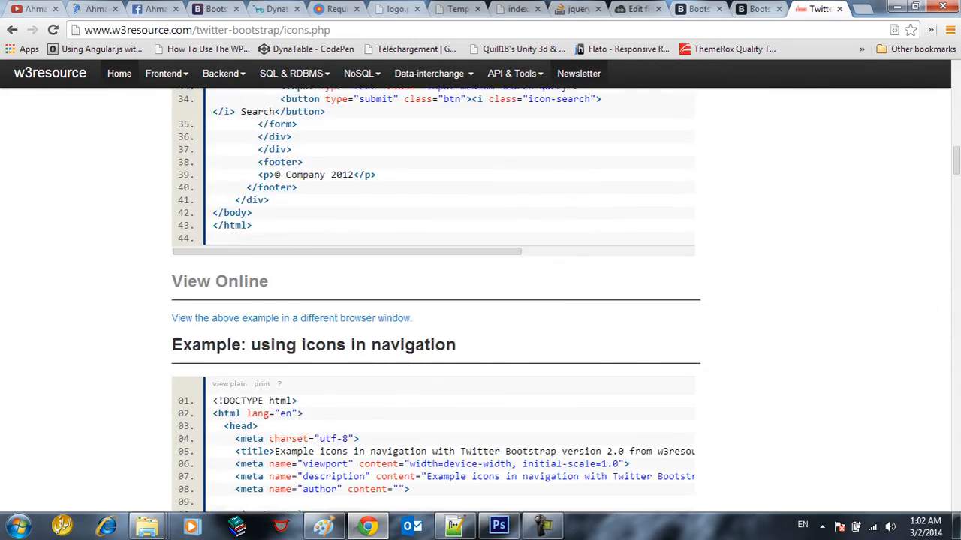
scroll(down, 3)
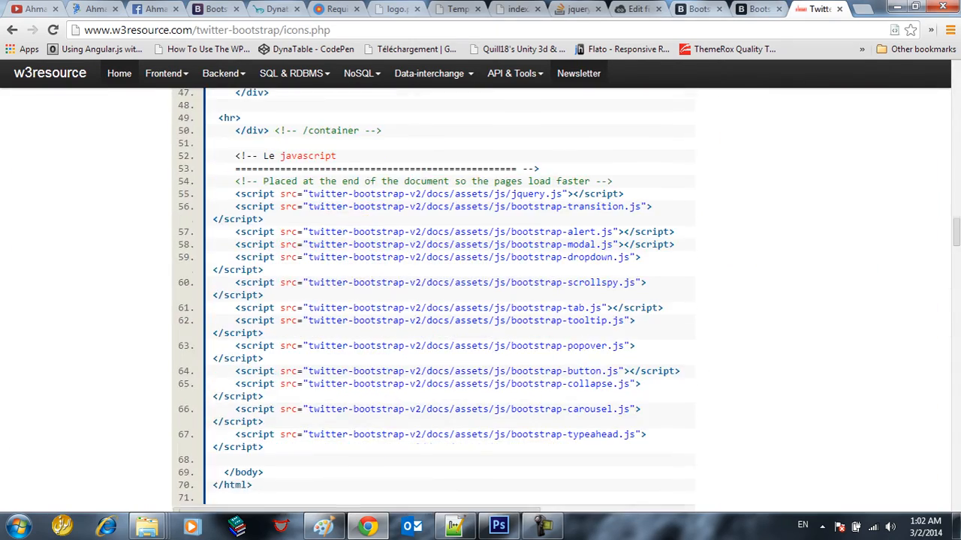
scroll(up, 3)
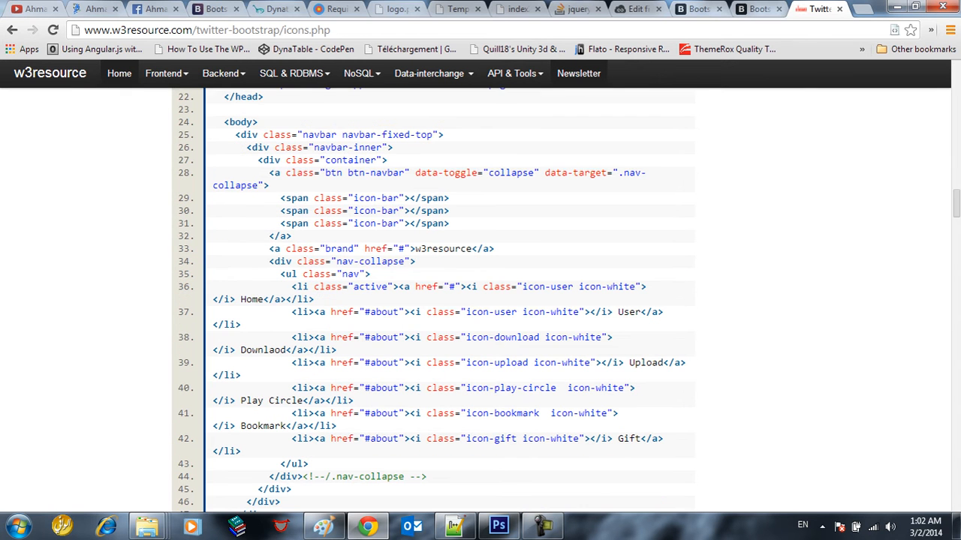
drag(541, 310, 664, 311)
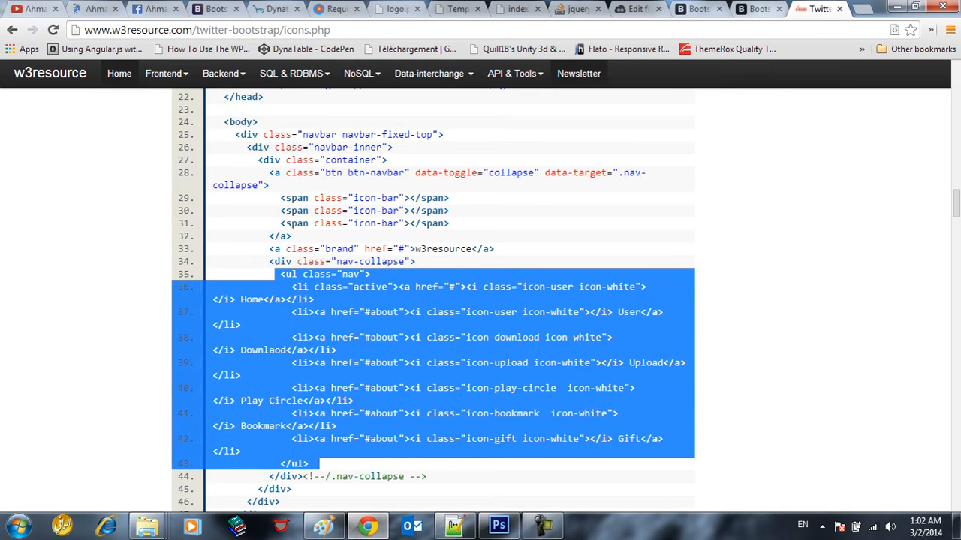
- Edit the local page's navbar a.brand element as HTML in developer tools
click(697, 9)
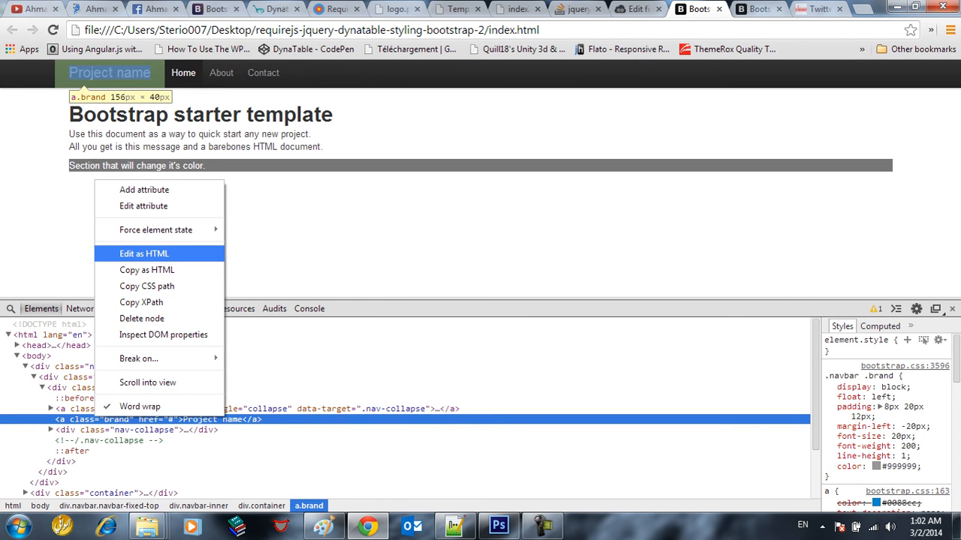
click(144, 254)
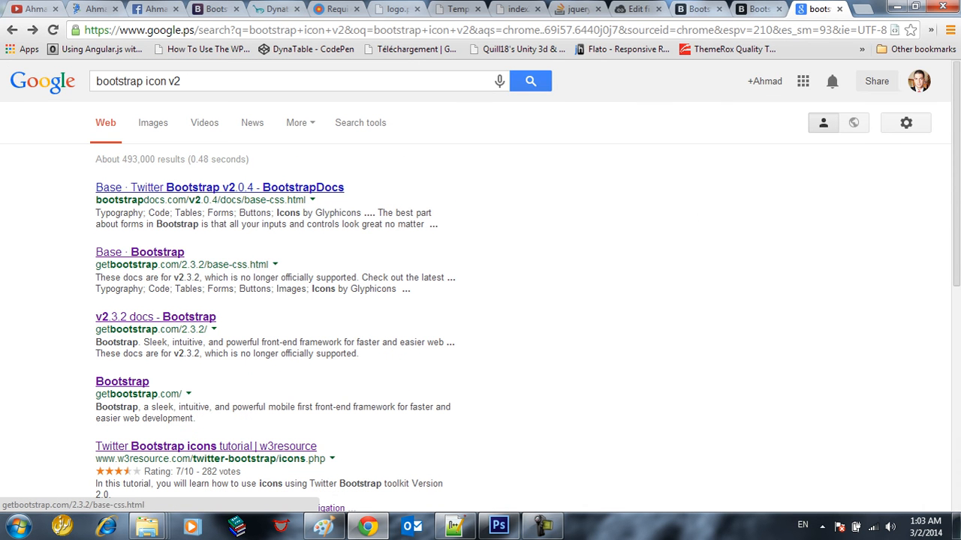
- Browse Bootstrap 2.3.2 Base CSS docs to the Tables section, then go to Components
click(140, 253)
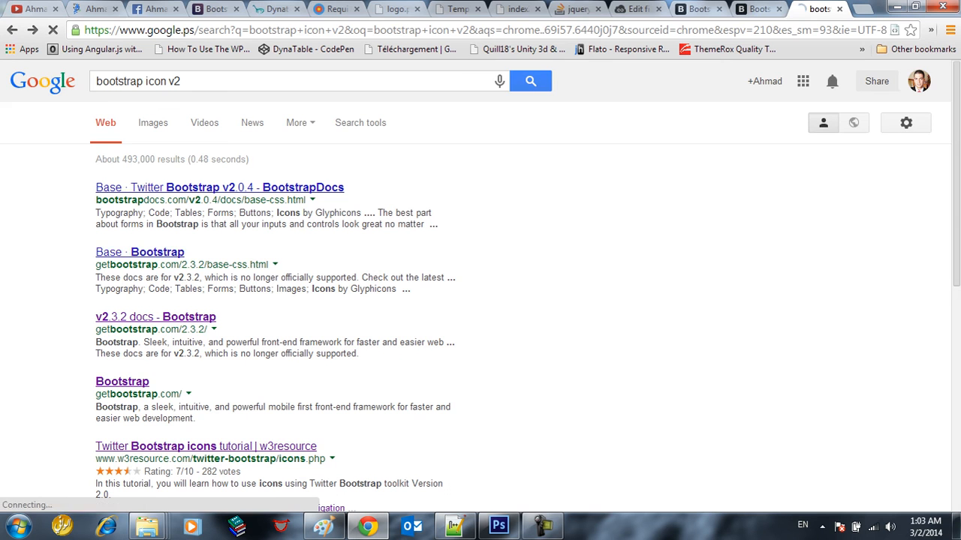
click(138, 252)
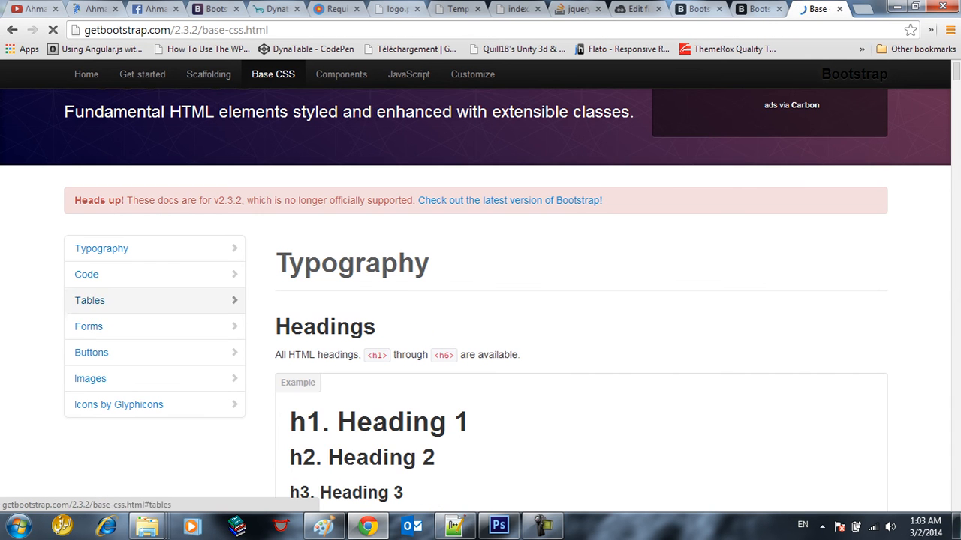
click(88, 326)
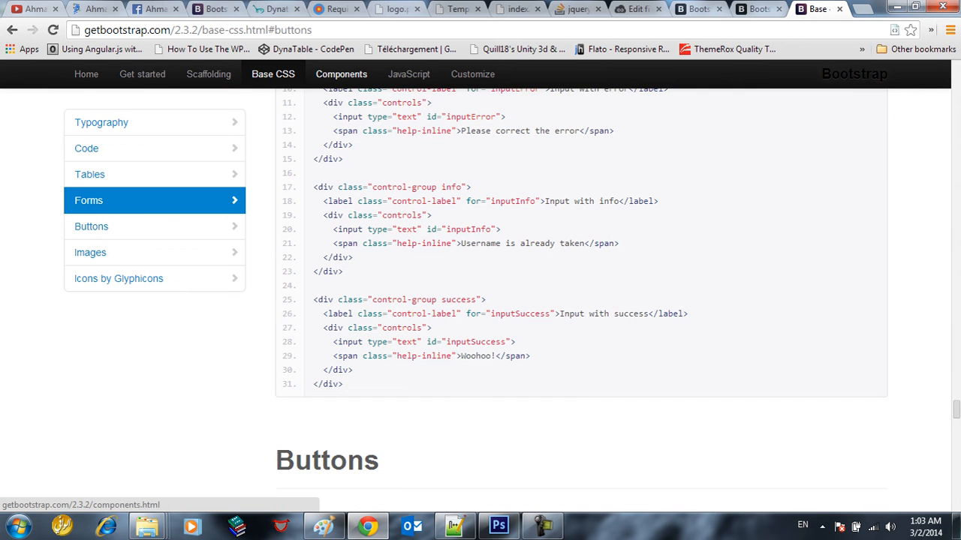
click(342, 73)
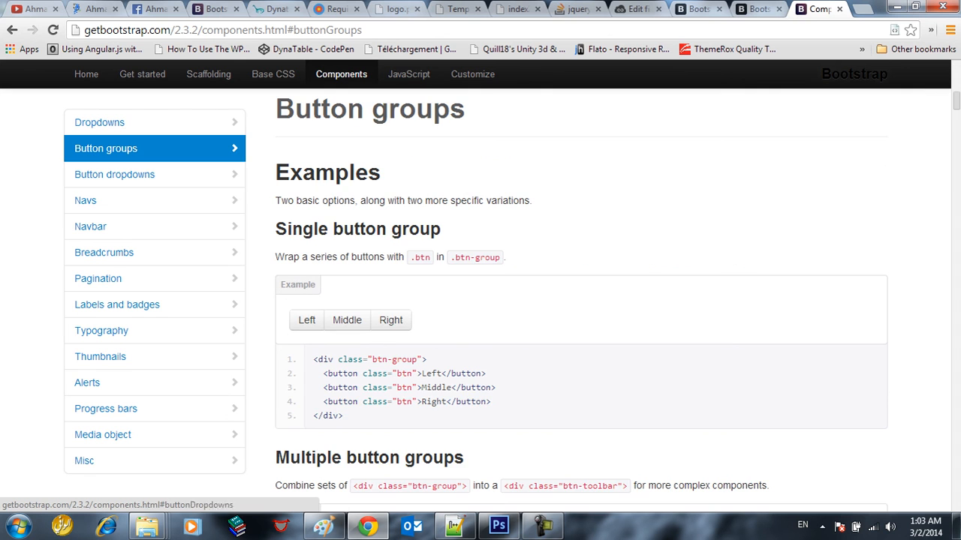
- Visit labels and badges, thumbnails and progress bars, then head to the JavaScript plugins docs
click(117, 303)
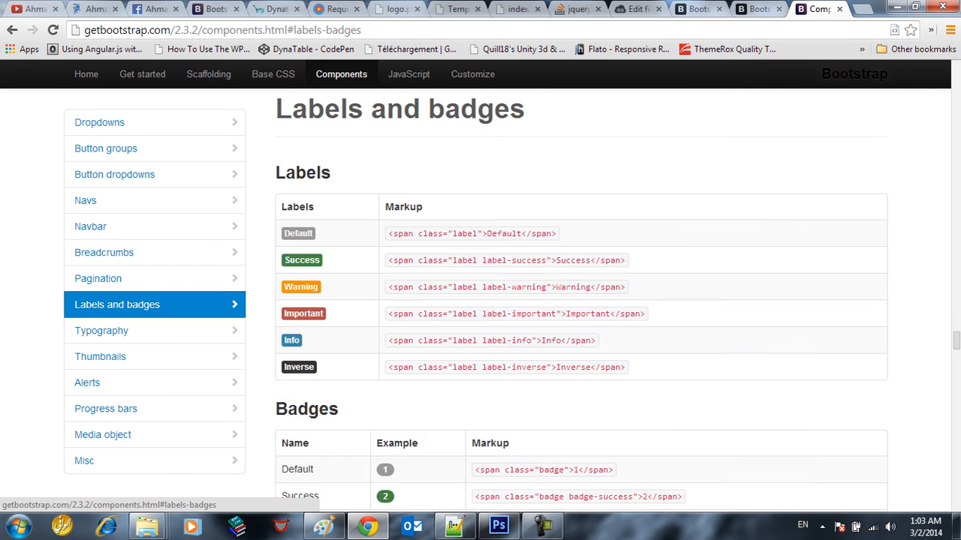
click(100, 357)
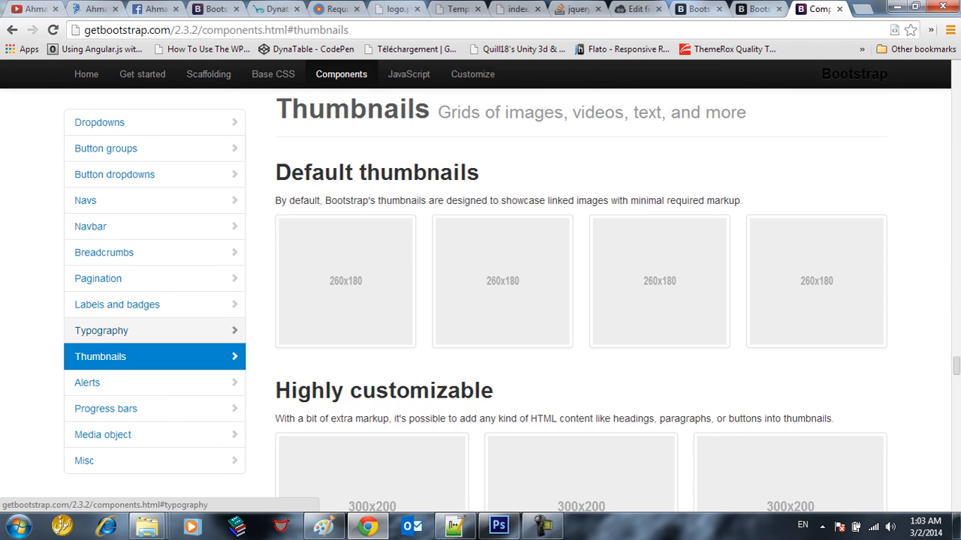
click(105, 408)
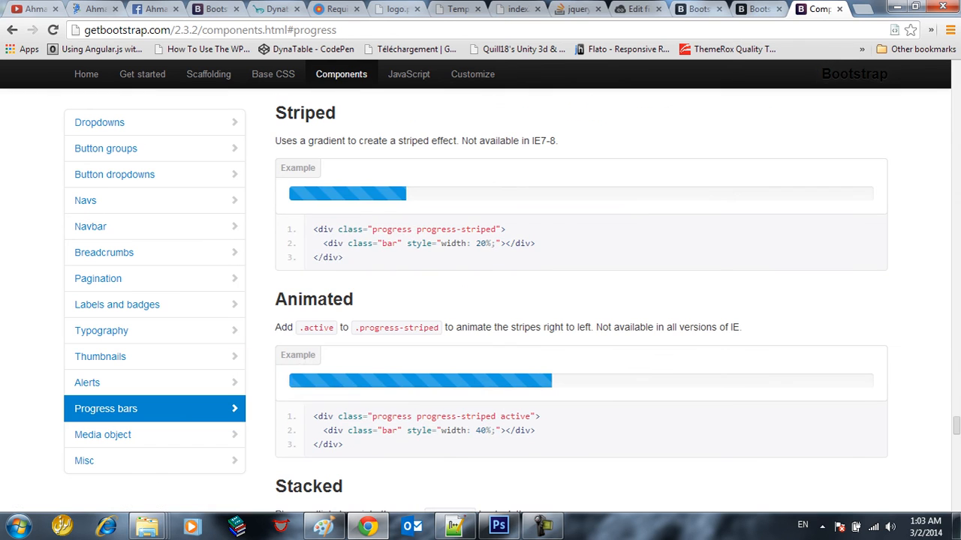
drag(313, 228, 354, 300)
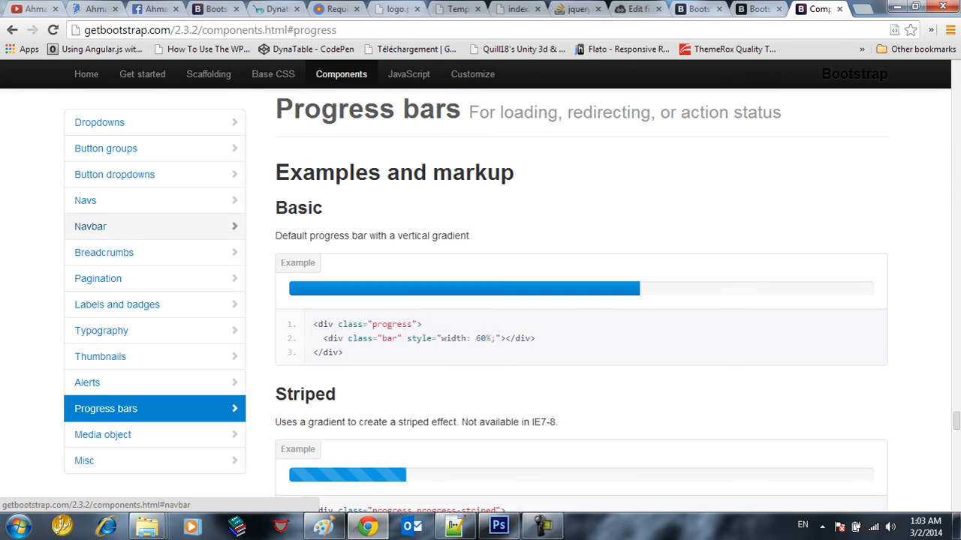
click(408, 73)
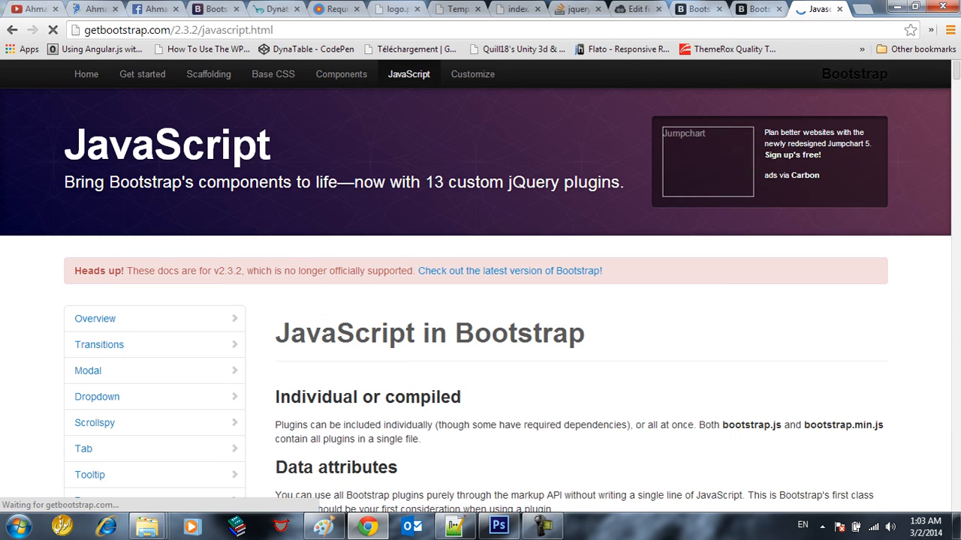
- Launch and close the live demo modal, then highlight its markup in the code sample
click(87, 369)
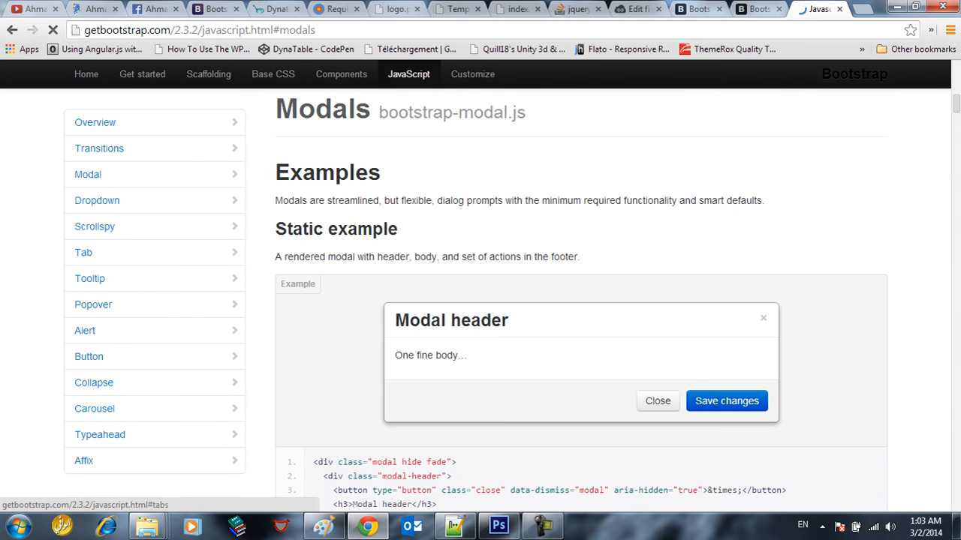
scroll(down, 3)
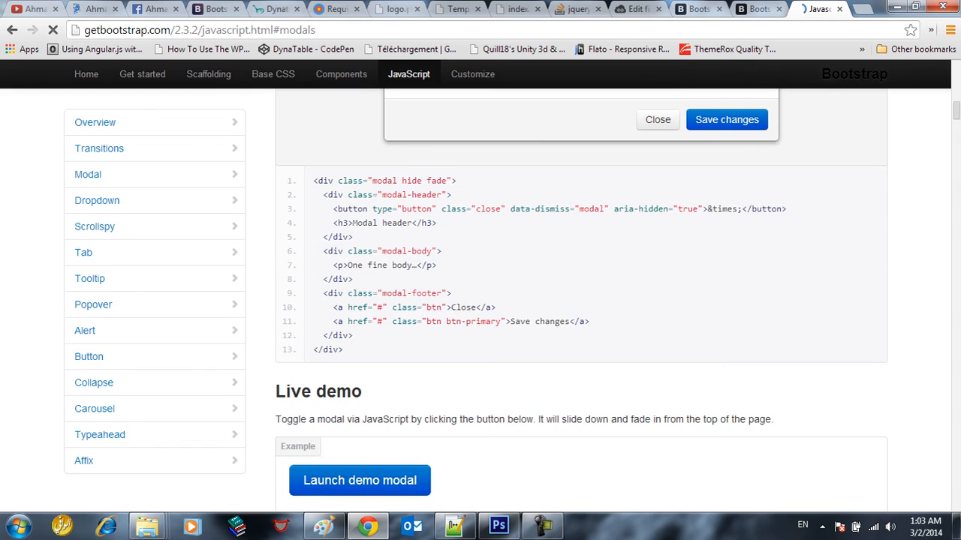
click(359, 480)
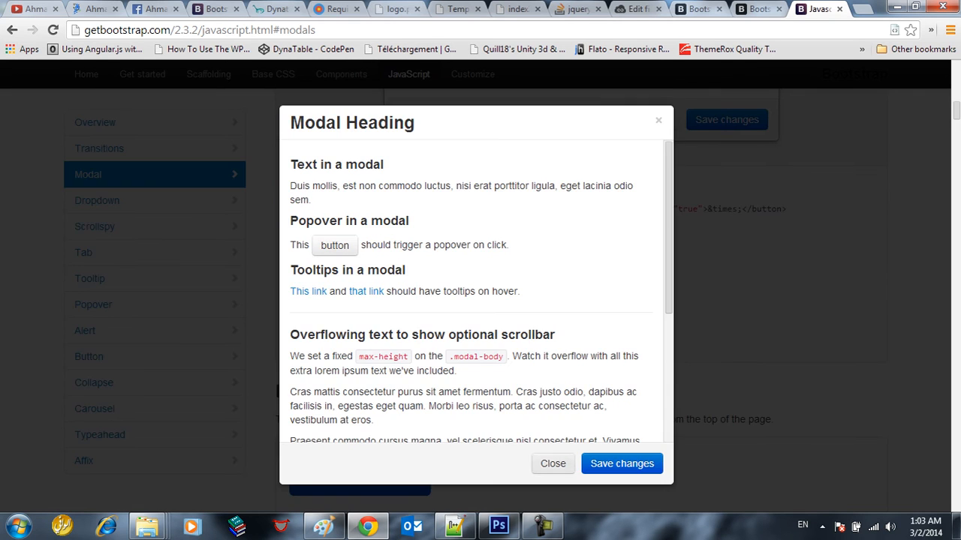
click(553, 462)
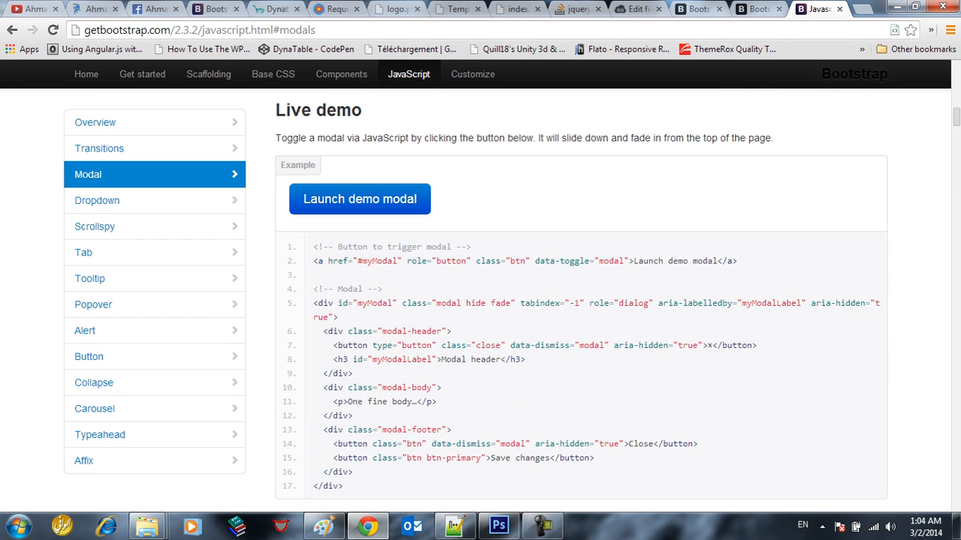
drag(313, 261, 378, 261)
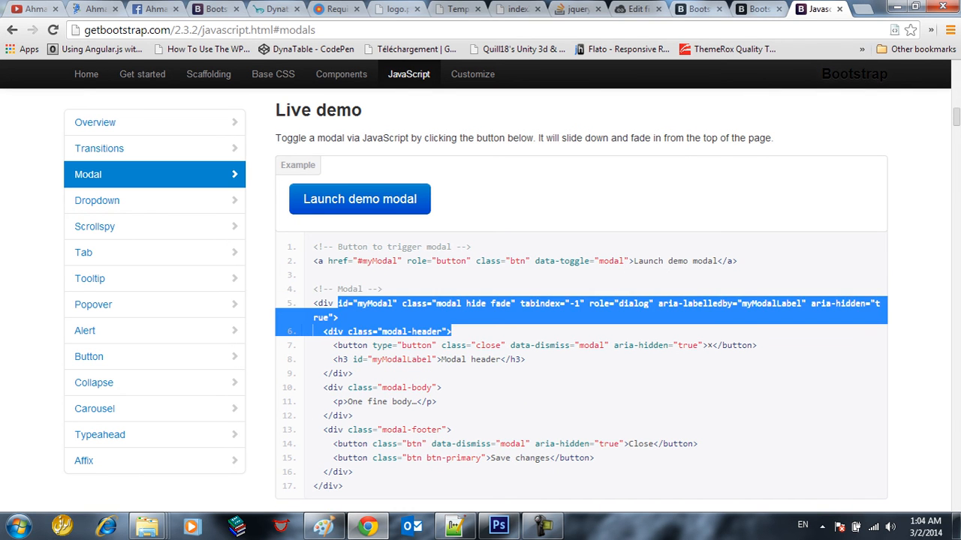
- Browse the alerts, carousel and collapse docs, then go to the Customize page
click(84, 331)
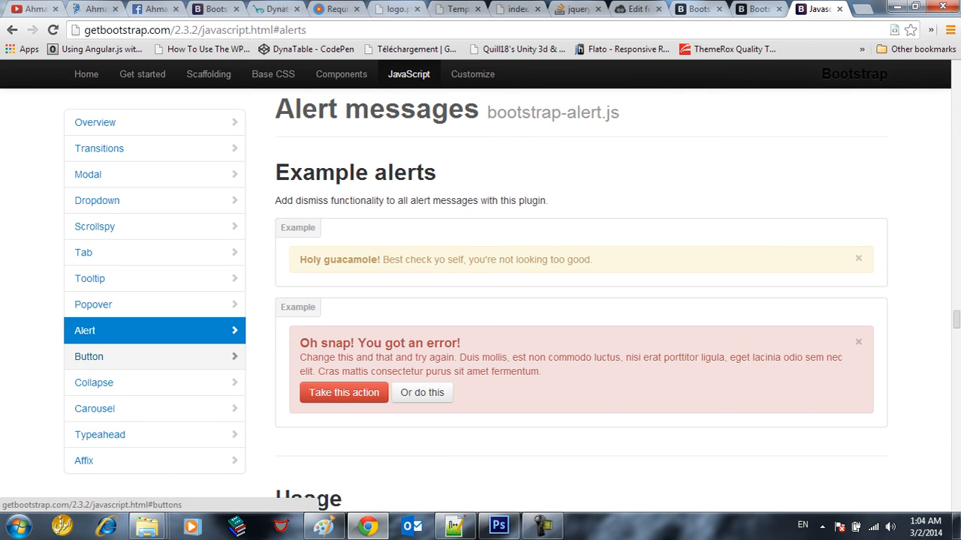
click(95, 409)
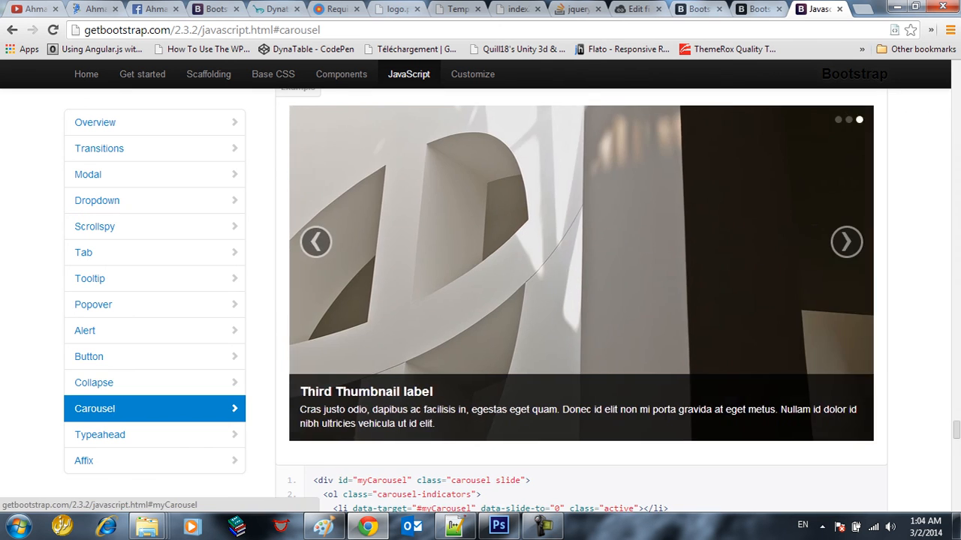
click(93, 383)
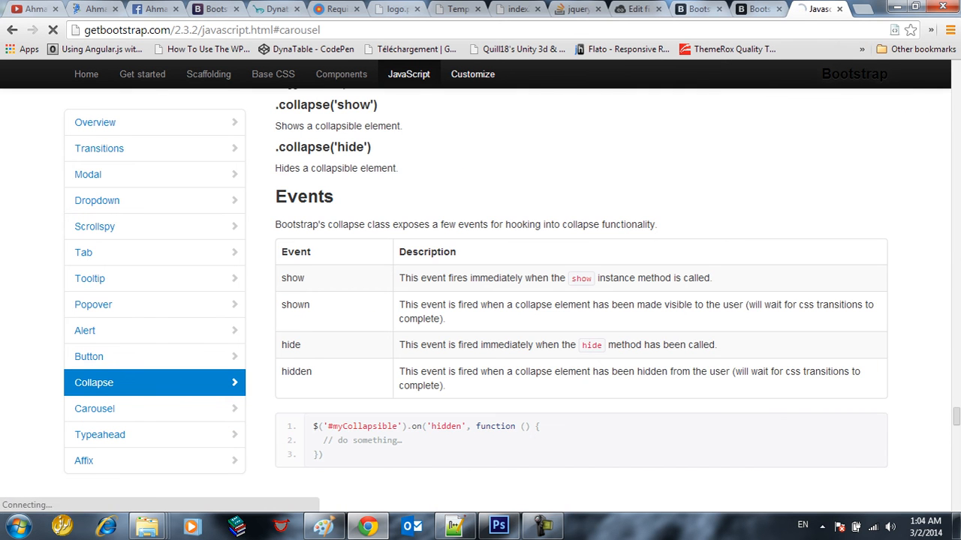
click(472, 73)
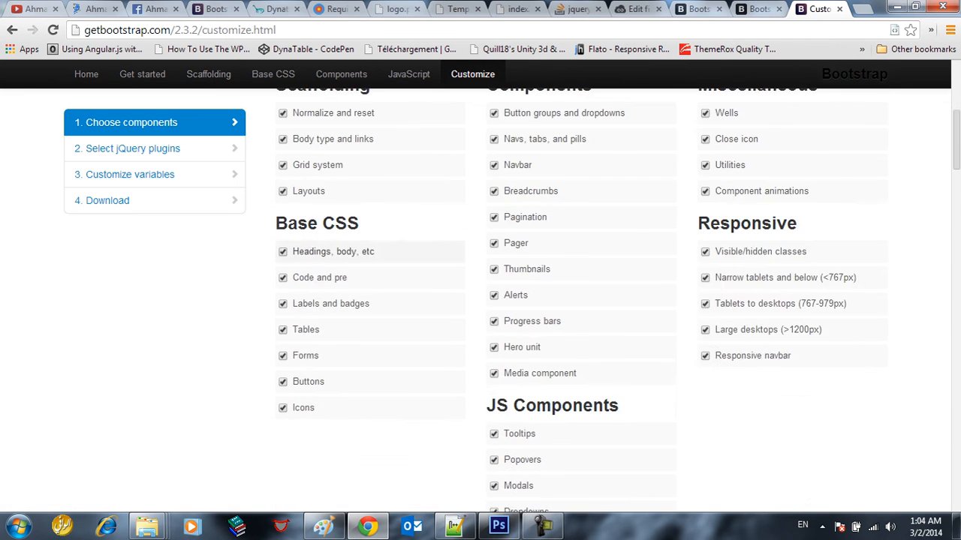
- Review the jQuery plugin checklist, then the Getting started guide's What's included and Download sections
scroll(down, 3)
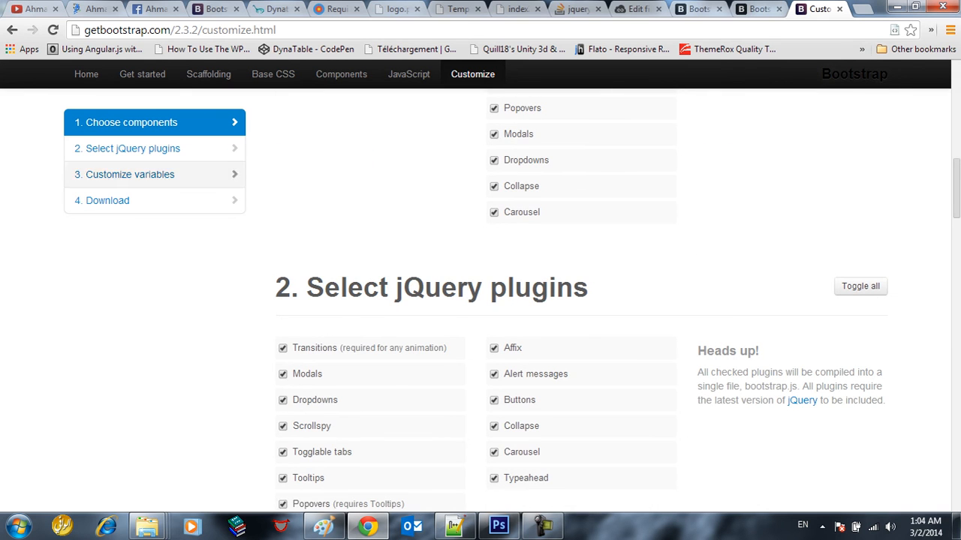
mouse_move(408, 74)
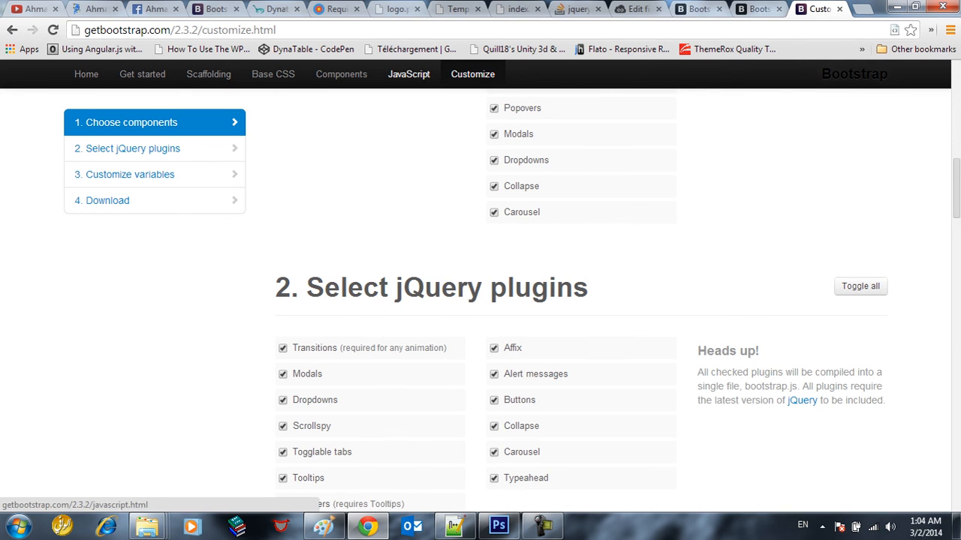
click(142, 74)
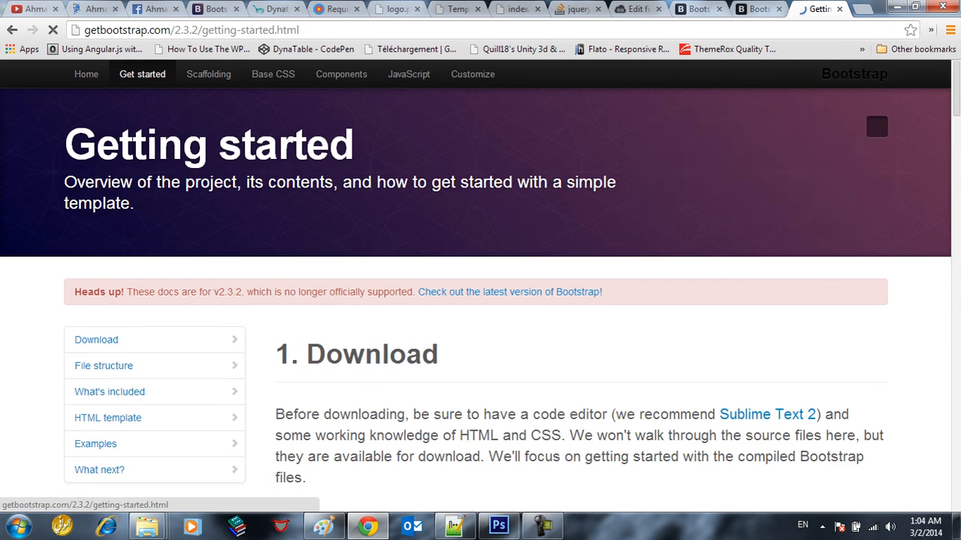
scroll(down, 3)
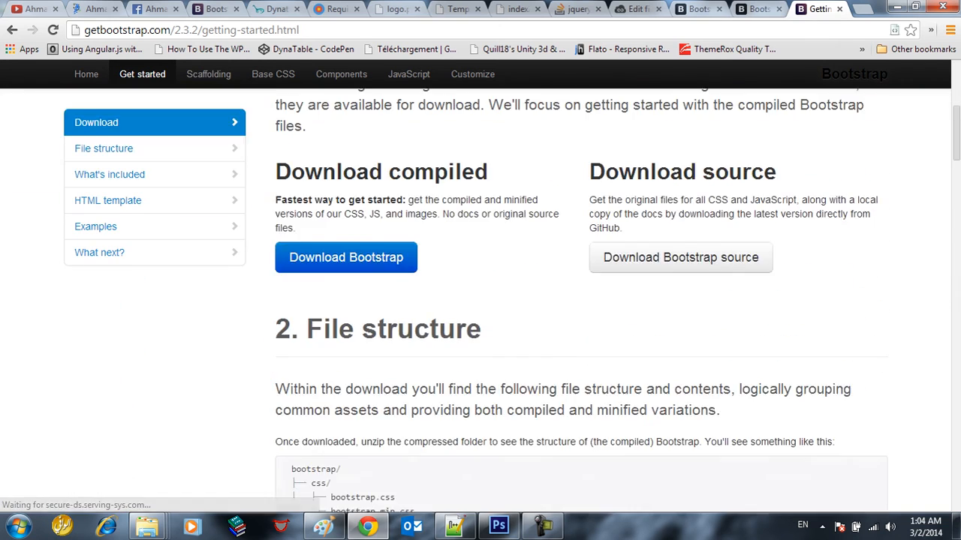
click(110, 174)
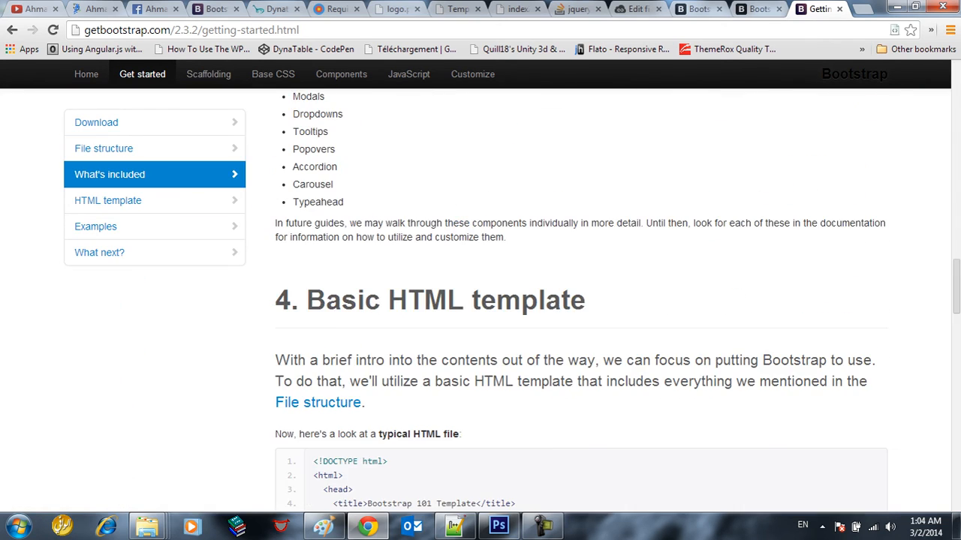
click(108, 201)
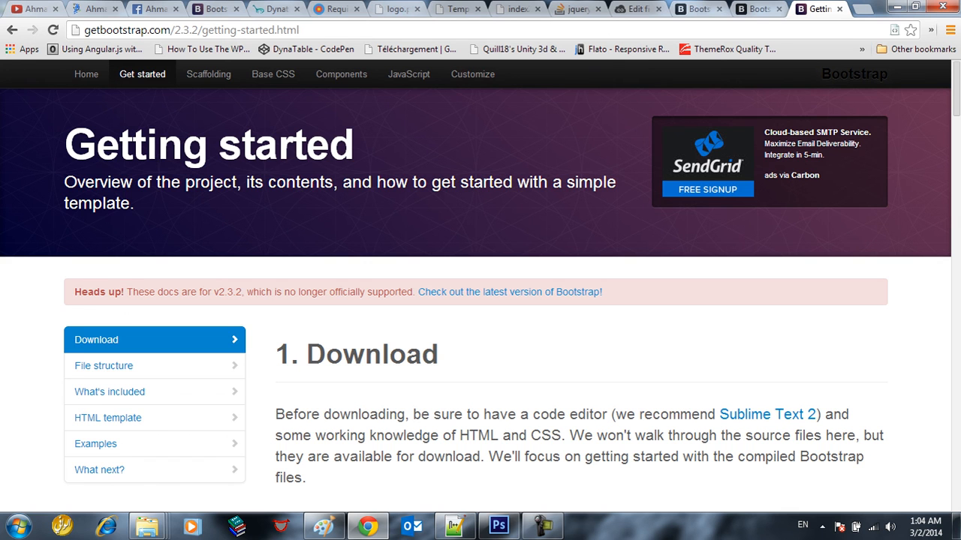
- Cycle through the DynaTable, Bootstrap, JSFiddle and local cuisine.php tabs, ending on the DynaTable homepage
click(274, 9)
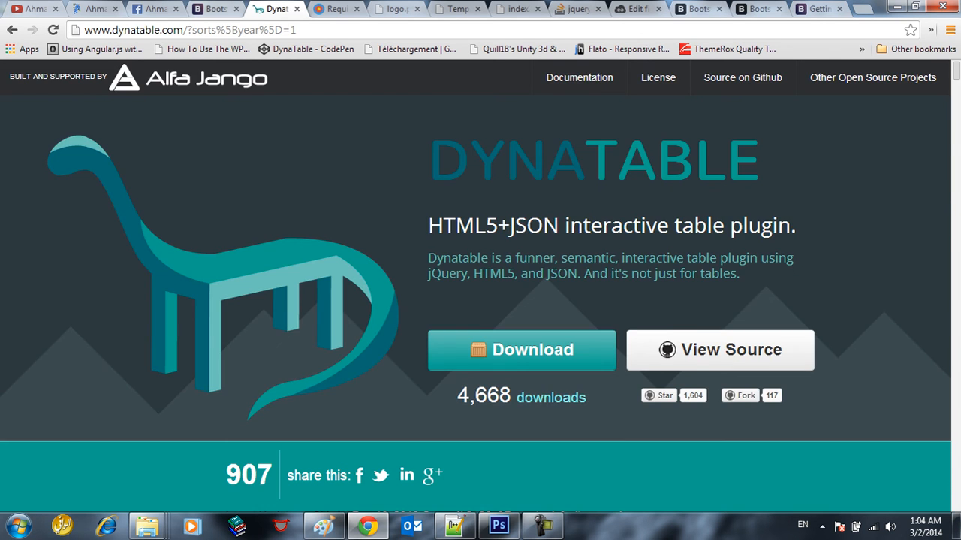
click(213, 9)
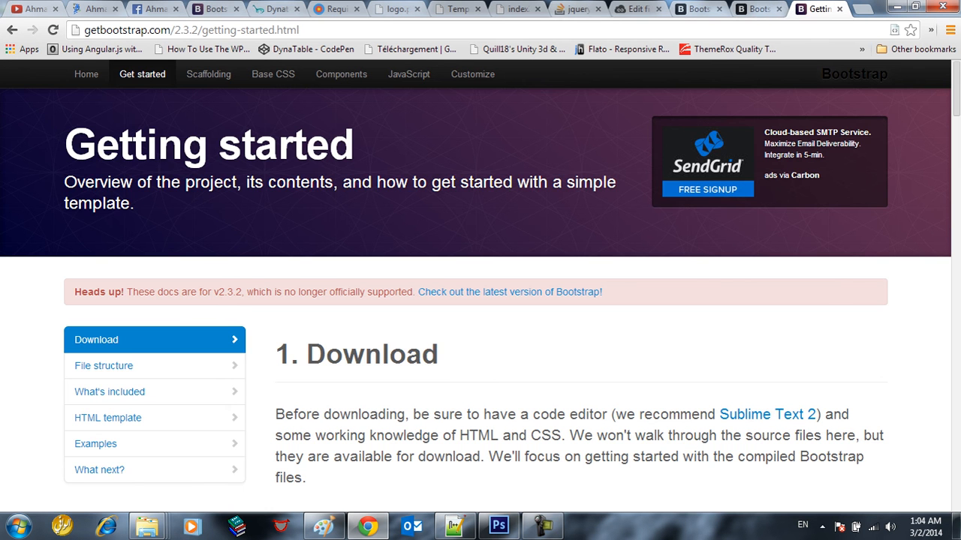
click(633, 9)
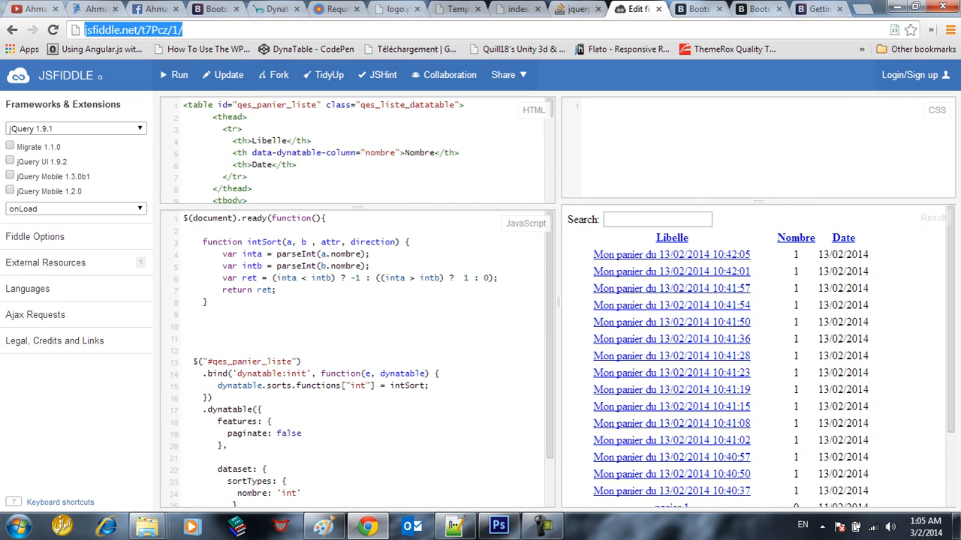
click(456, 9)
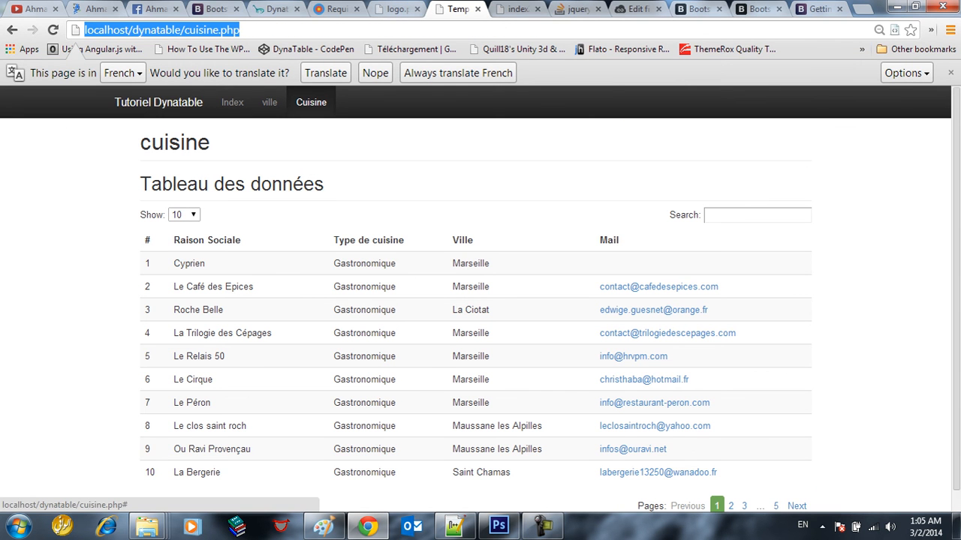
scroll(down, 3)
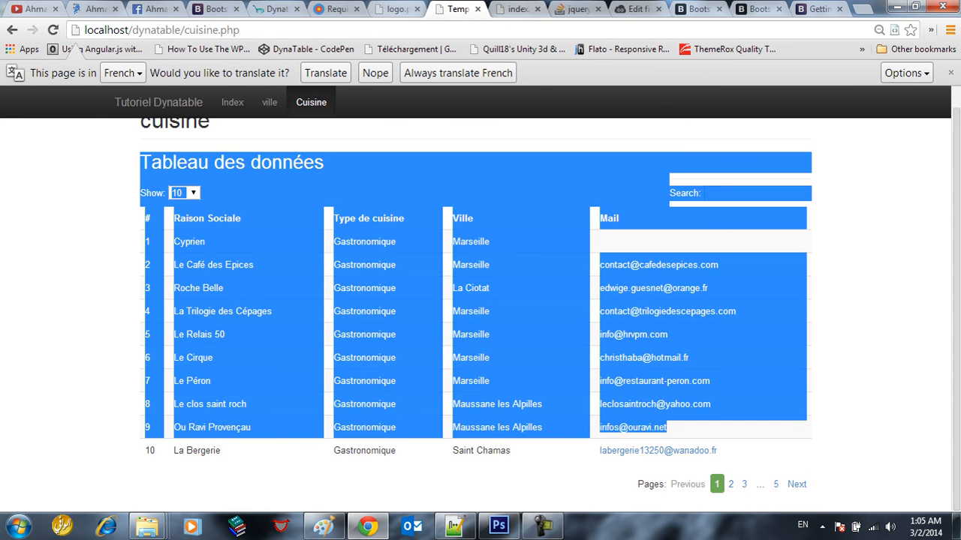
click(273, 9)
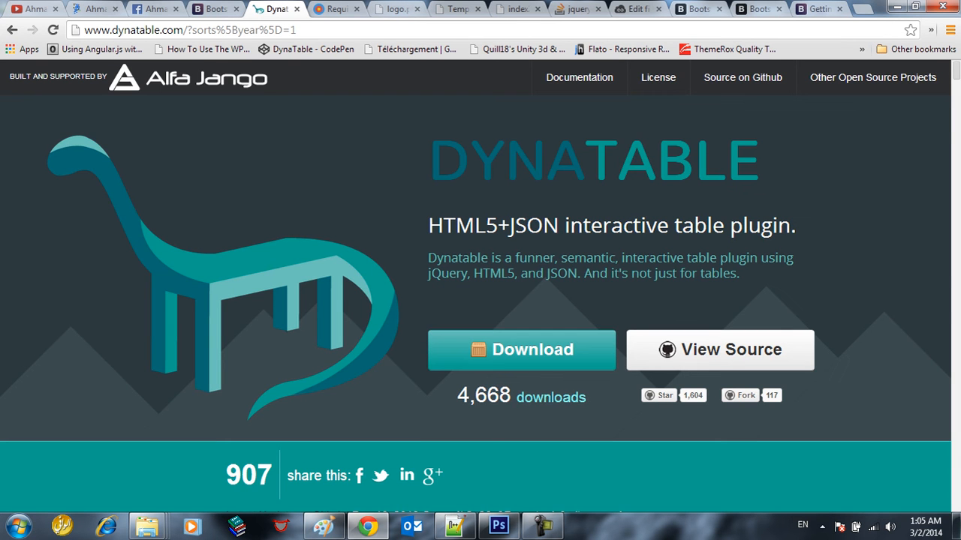